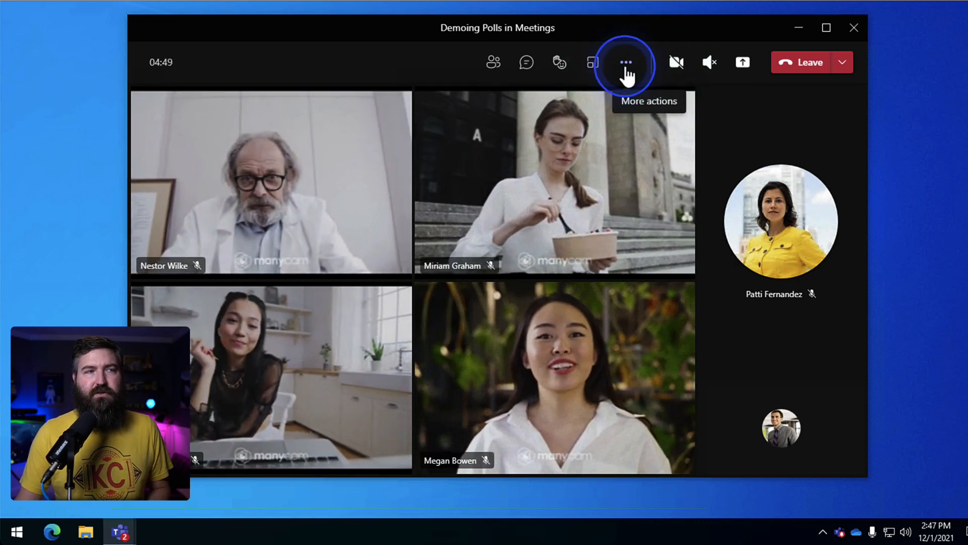
- Add the Forms app from More actions > Add an app, then return to the Calendar week view
click(625, 61)
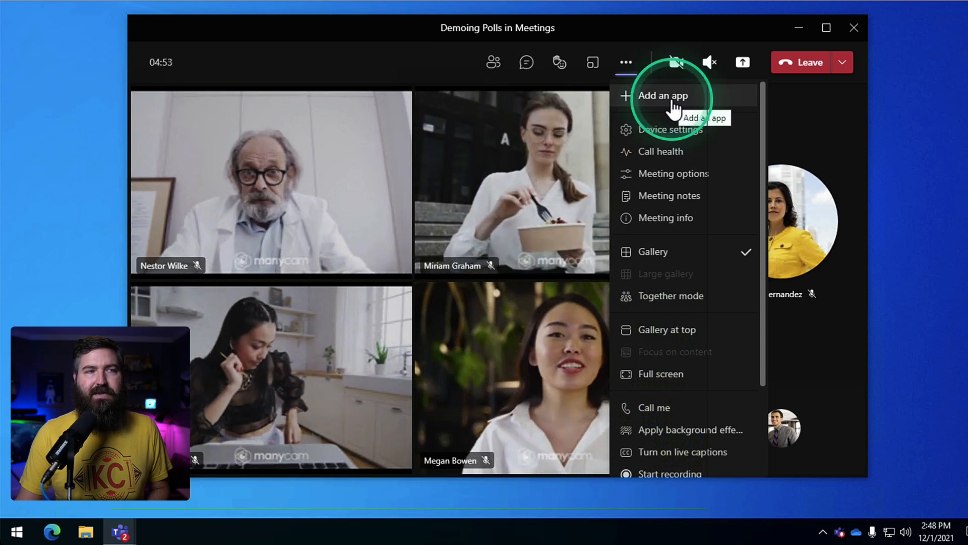
click(664, 96)
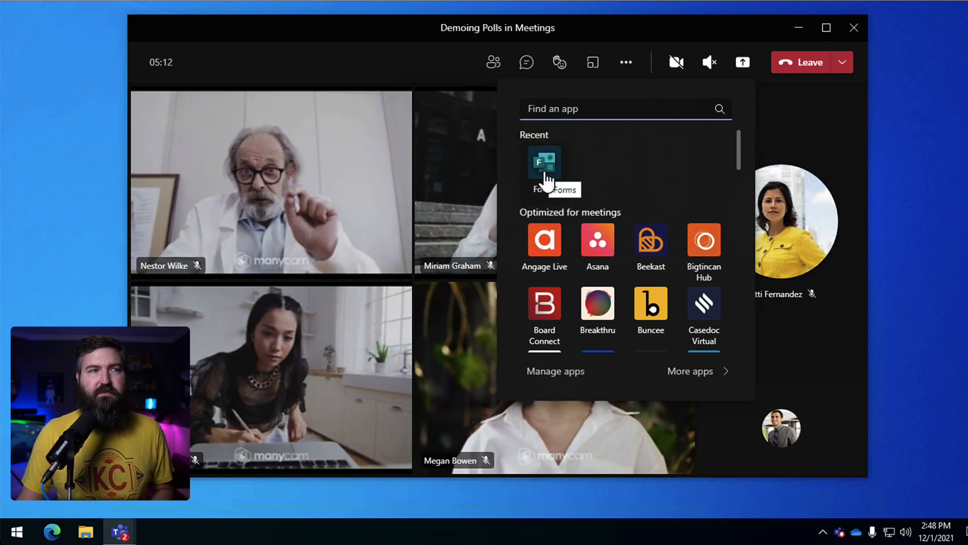
click(544, 166)
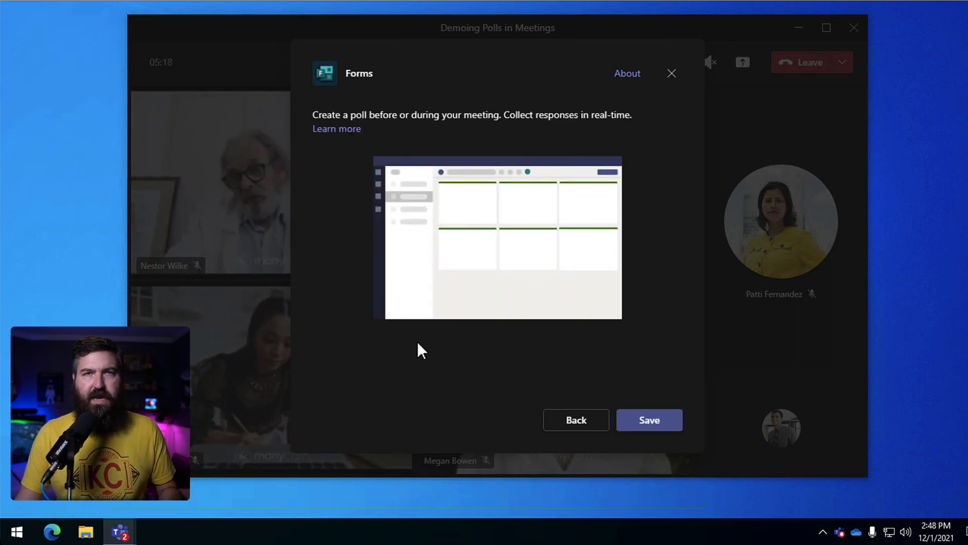
click(648, 419)
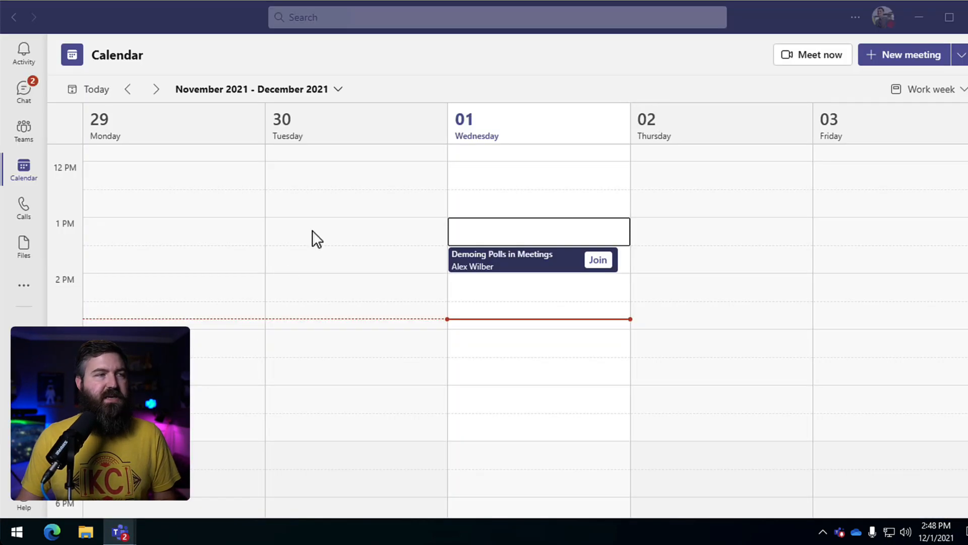
- From the calendar event's details, reach the meeting's Polls tab and open the Polls panel in the call
click(500, 259)
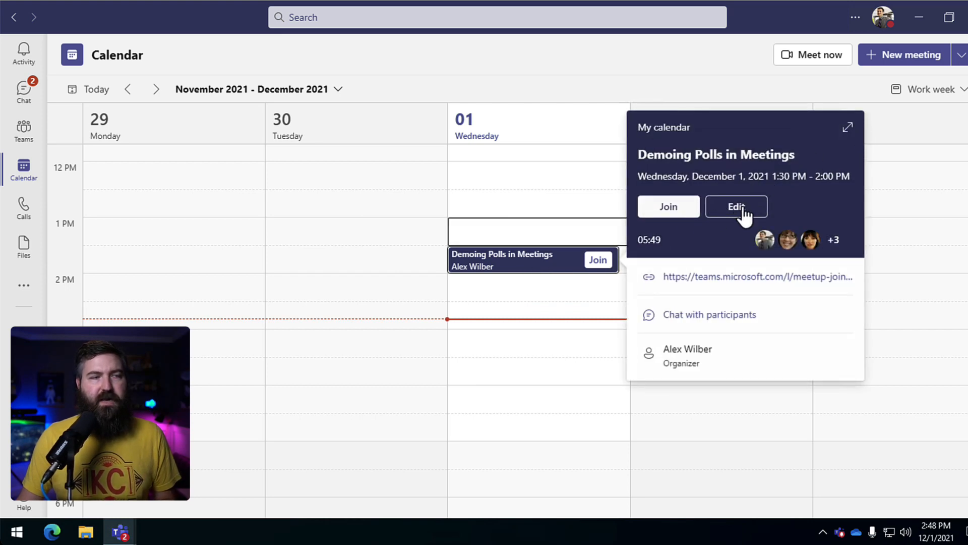
click(736, 206)
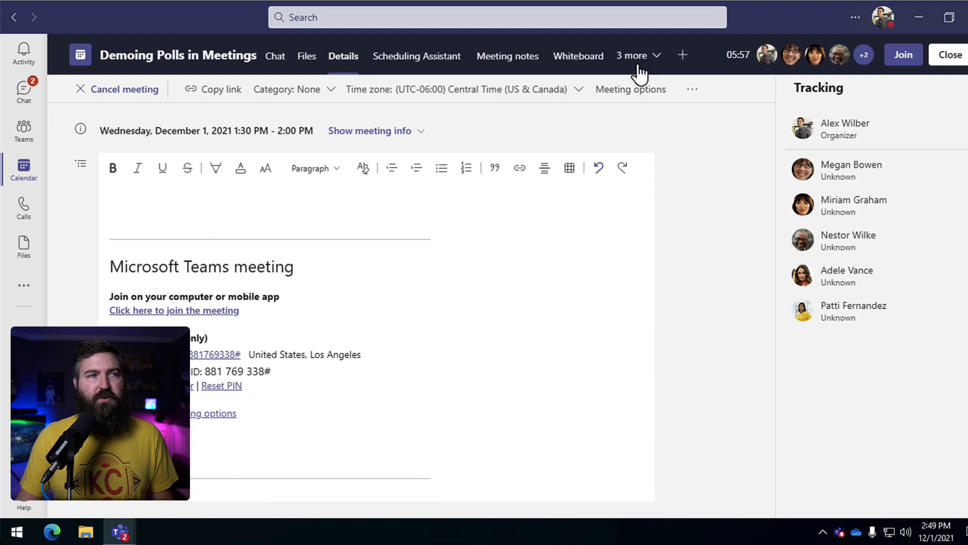
click(633, 55)
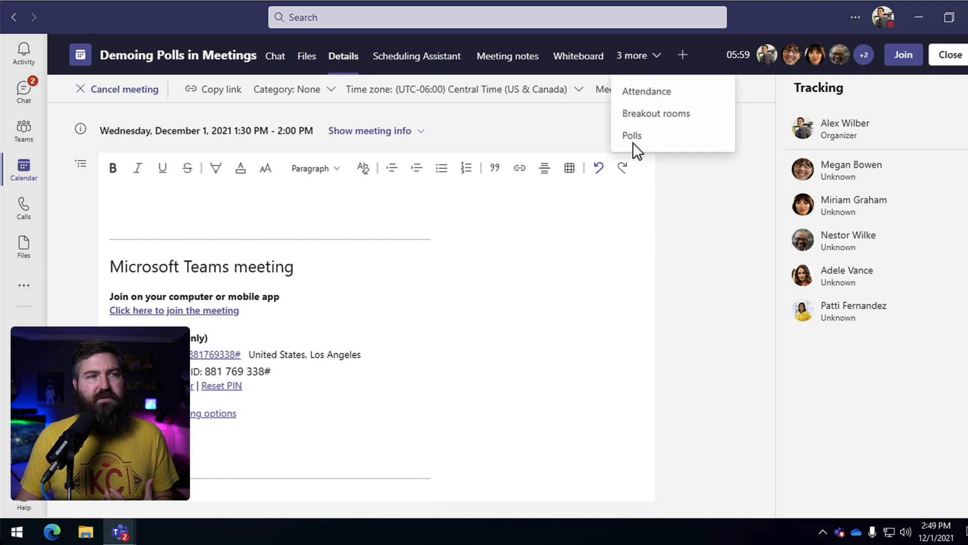
click(632, 135)
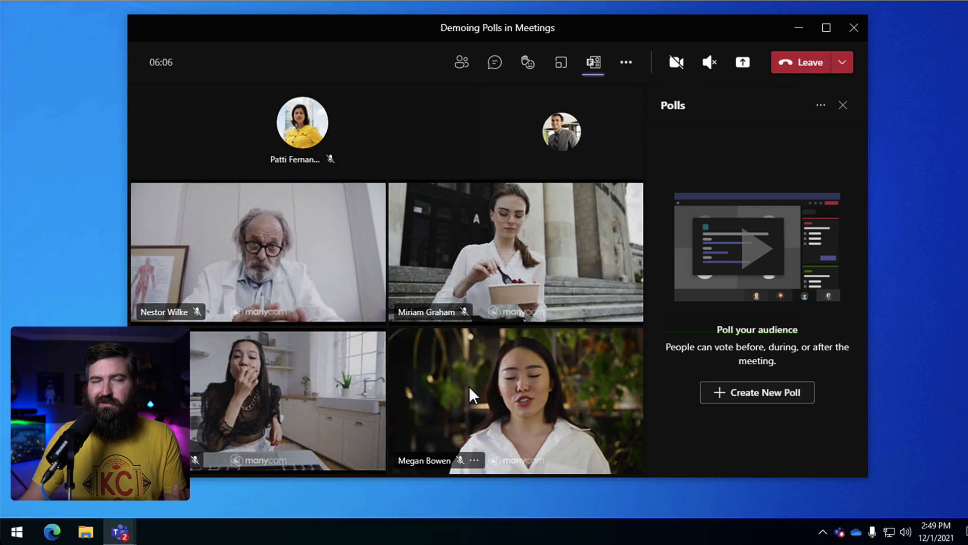
mouse_move(587, 442)
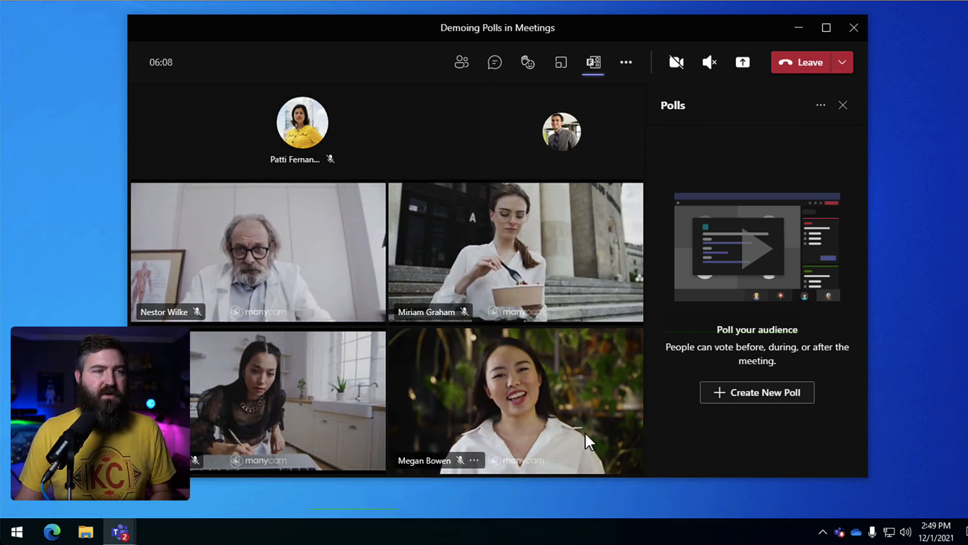
- Create a new poll and choose the Multiple Choice Quiz format
click(758, 392)
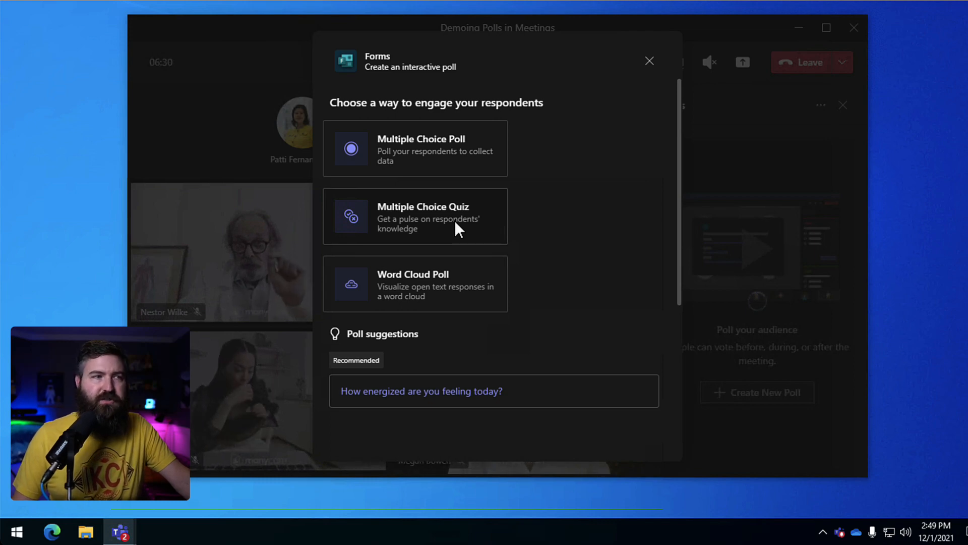
click(422, 216)
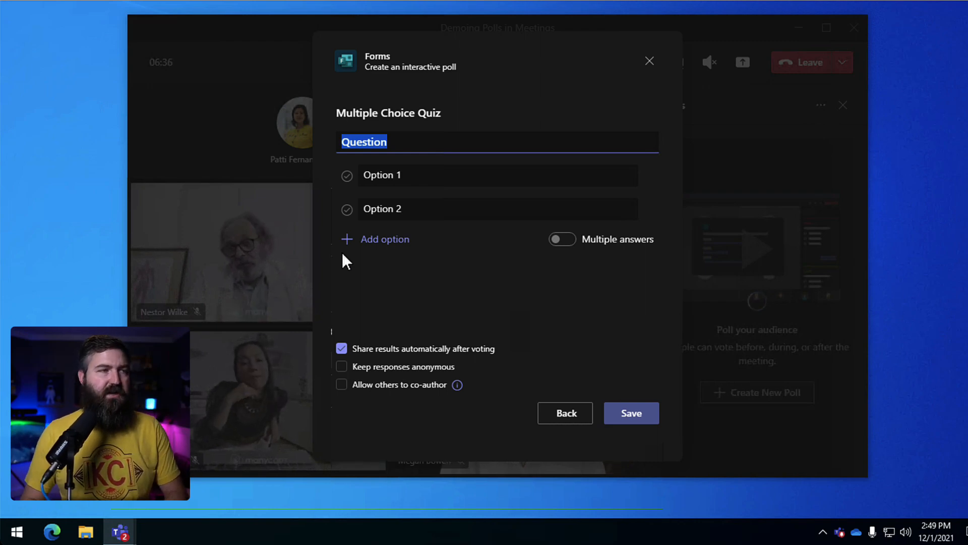
- Ask "What's the best game console out now?" with Nintendo Switch as the first option
text(What's the best game console out no)
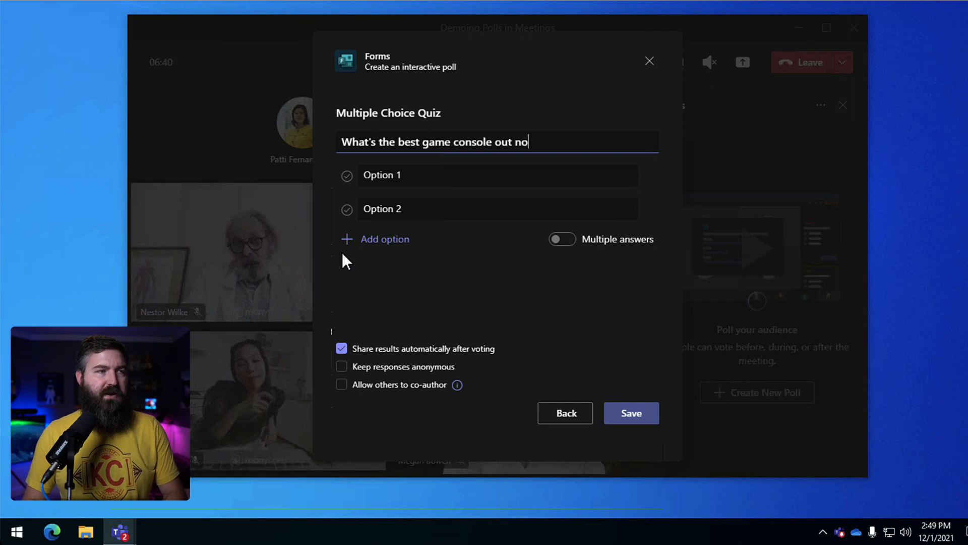
double_click(381, 174)
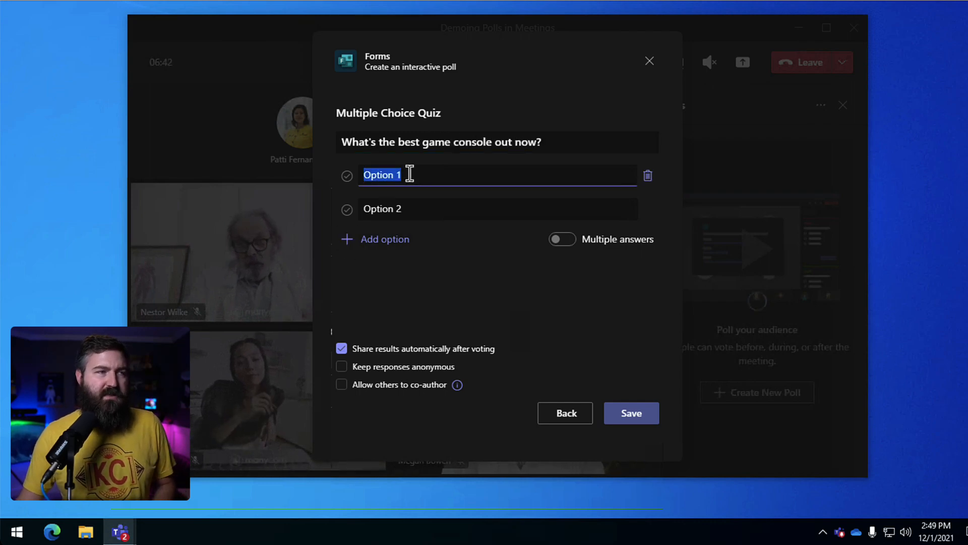
text(N)
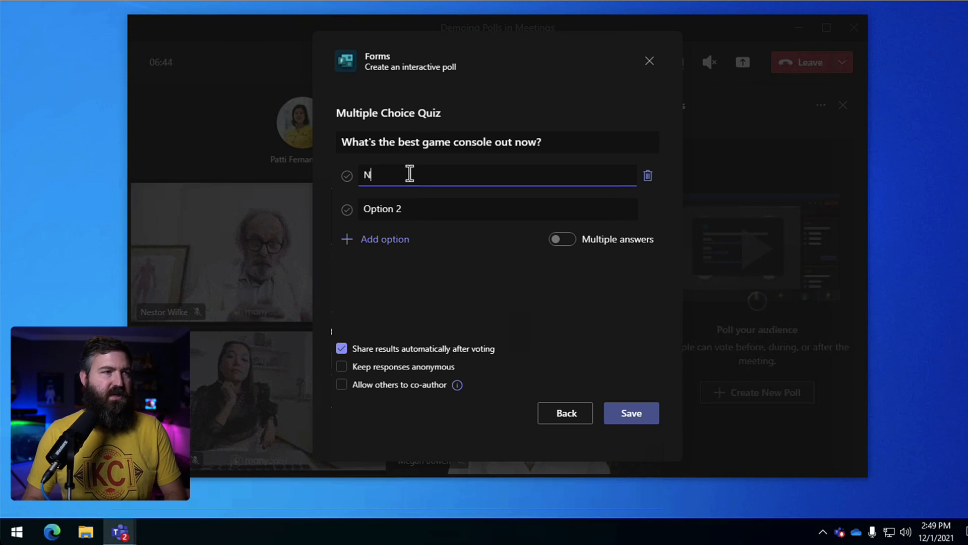
text(Nintendo Switch)
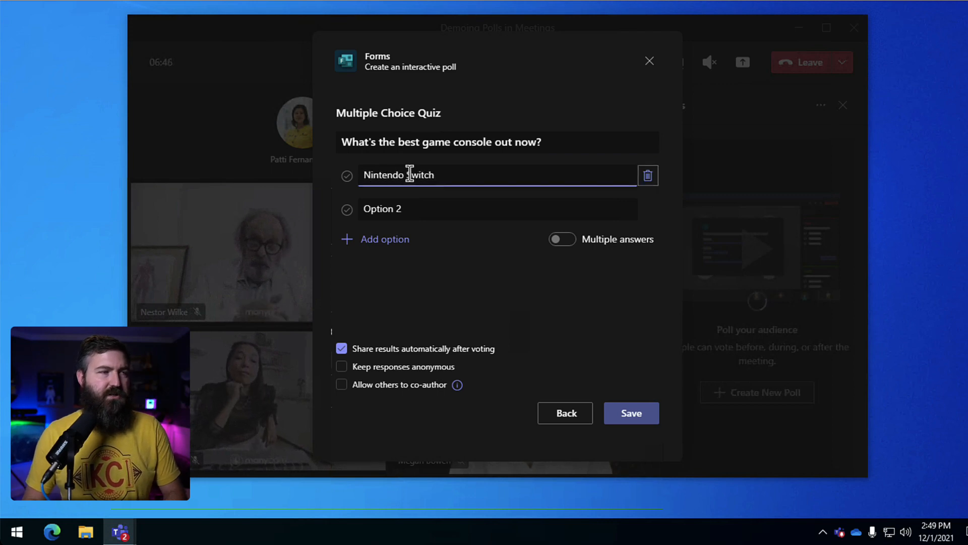
- Add PS5 and Xbox Series S/X as the second and third options
text(PS5)
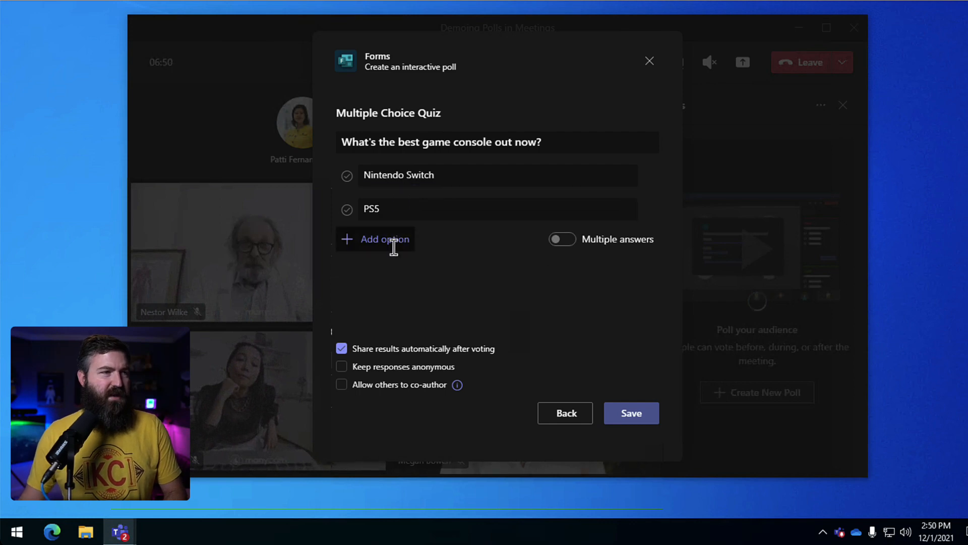
text(Xbox Series S/X)
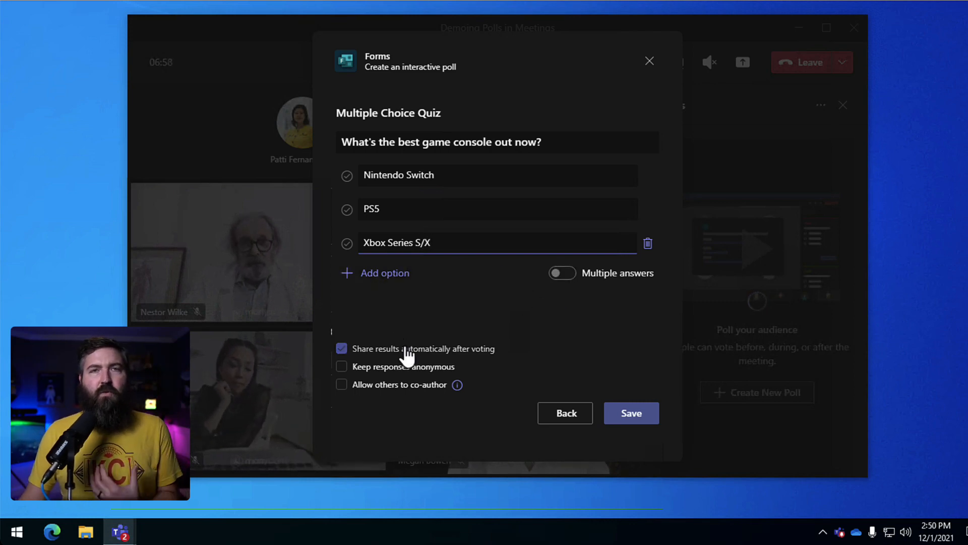
click(342, 384)
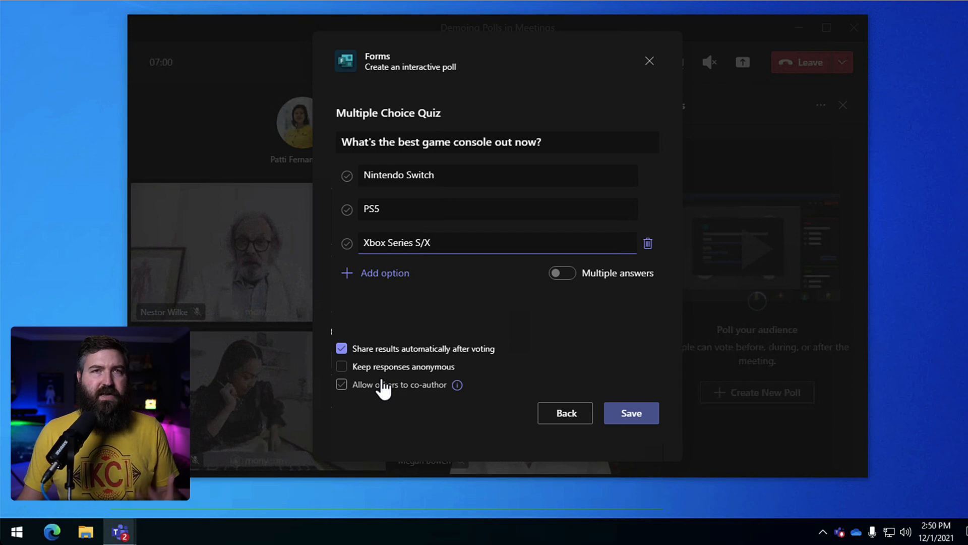
click(342, 384)
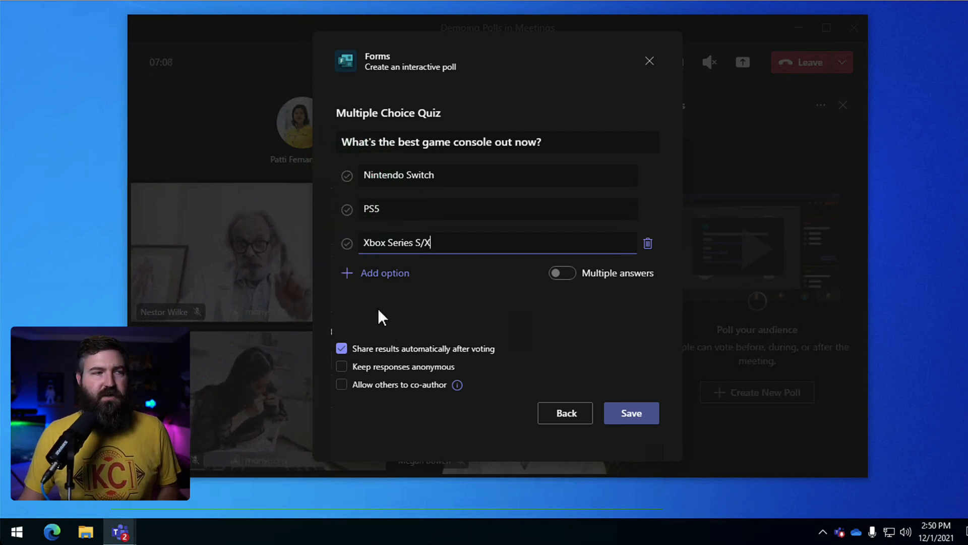
- Allow multiple answers and mark Nintendo Switch and Xbox Series S/X as correct
click(347, 176)
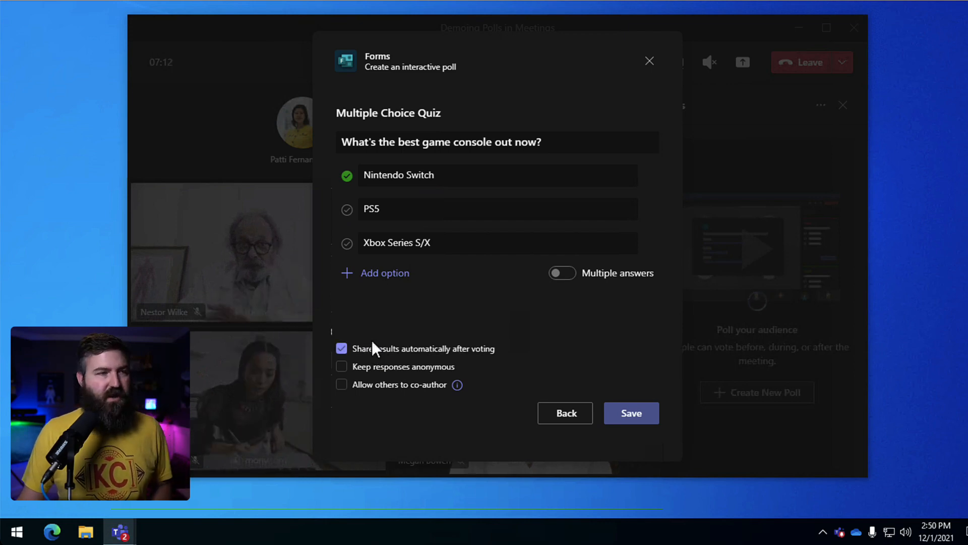
click(346, 243)
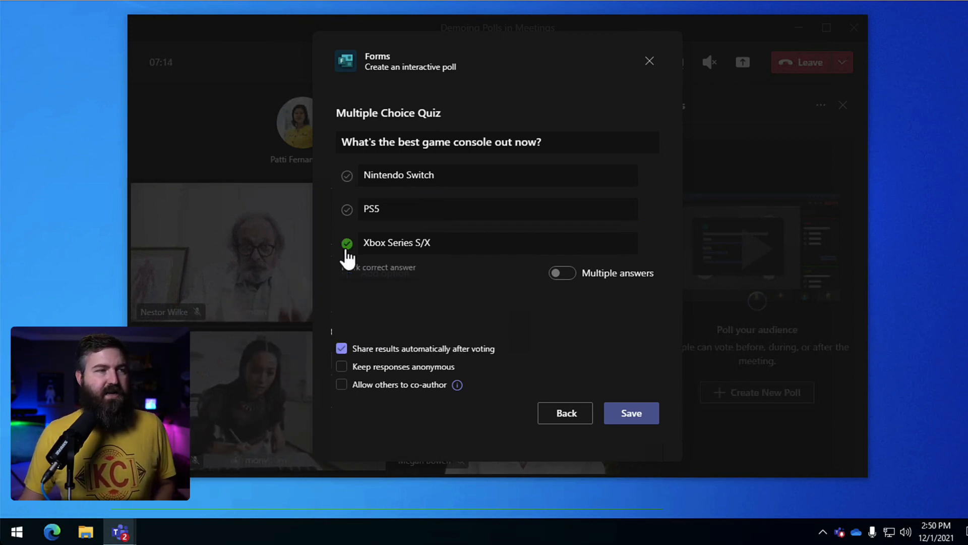
click(346, 175)
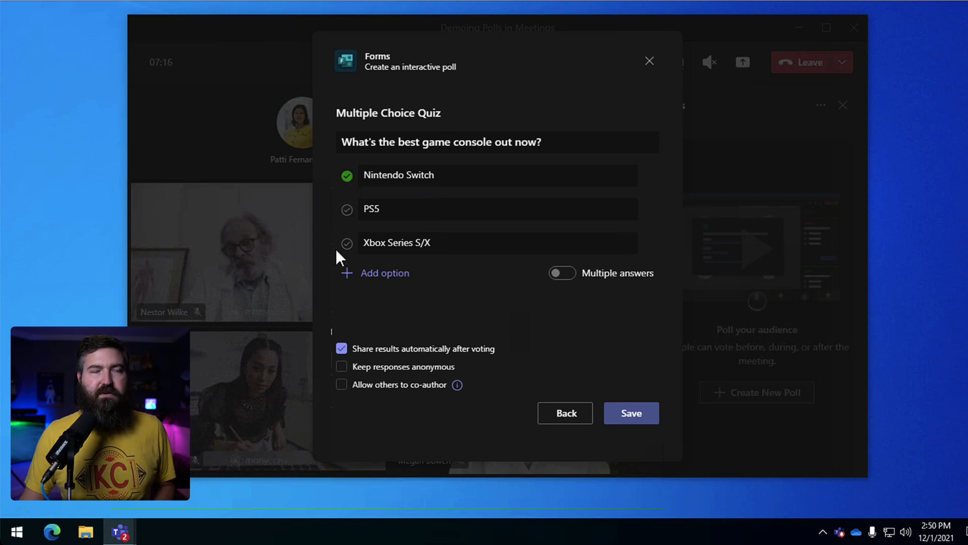
mouse_move(353, 299)
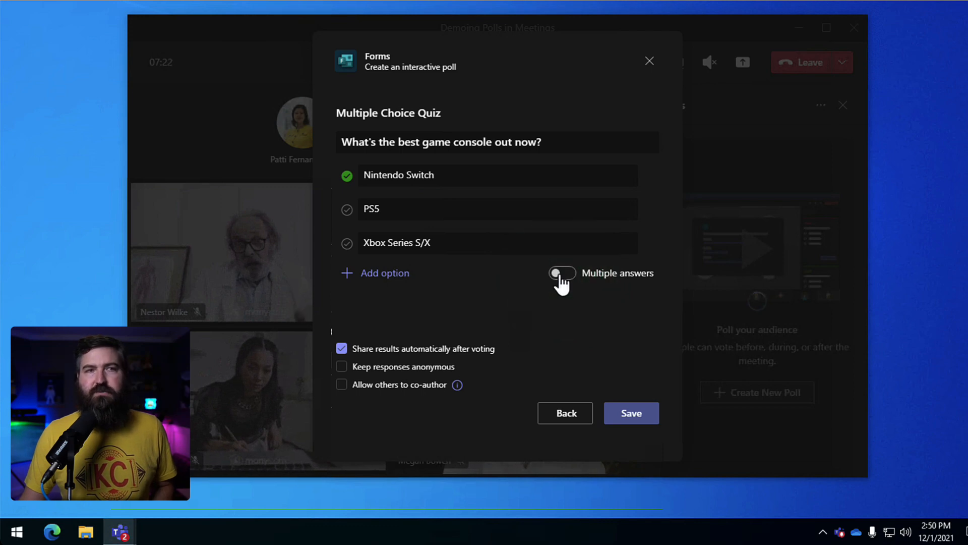
click(561, 273)
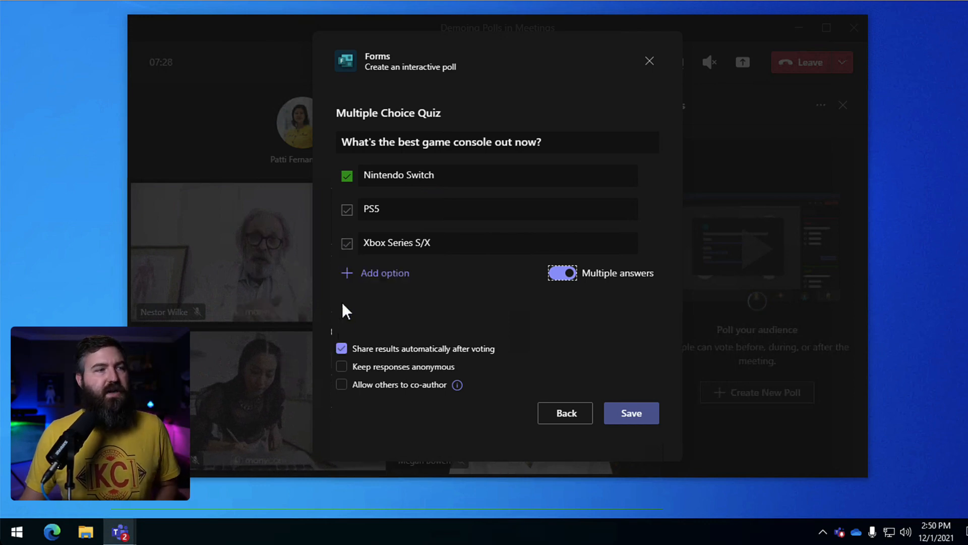
click(347, 243)
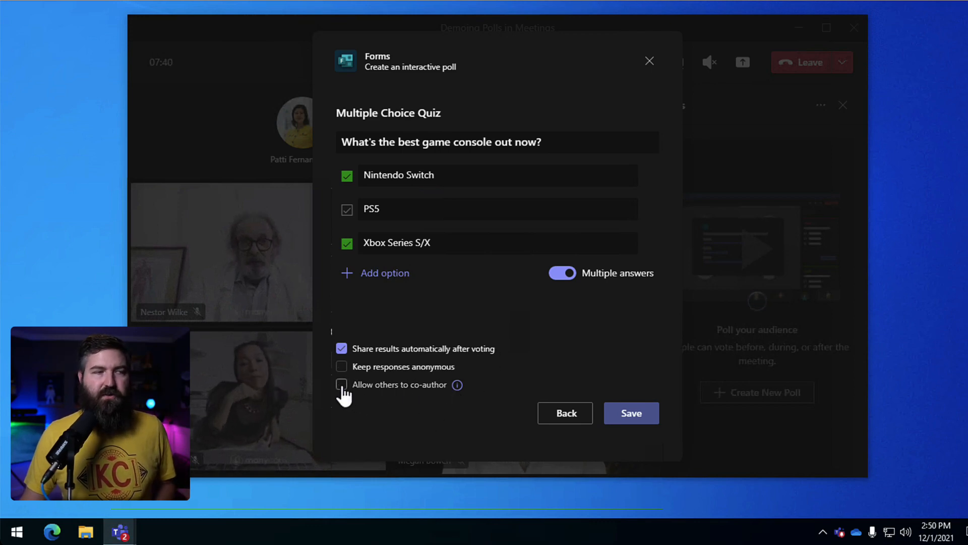
- Keep responses anonymous and allow others to co-author the quiz
click(342, 385)
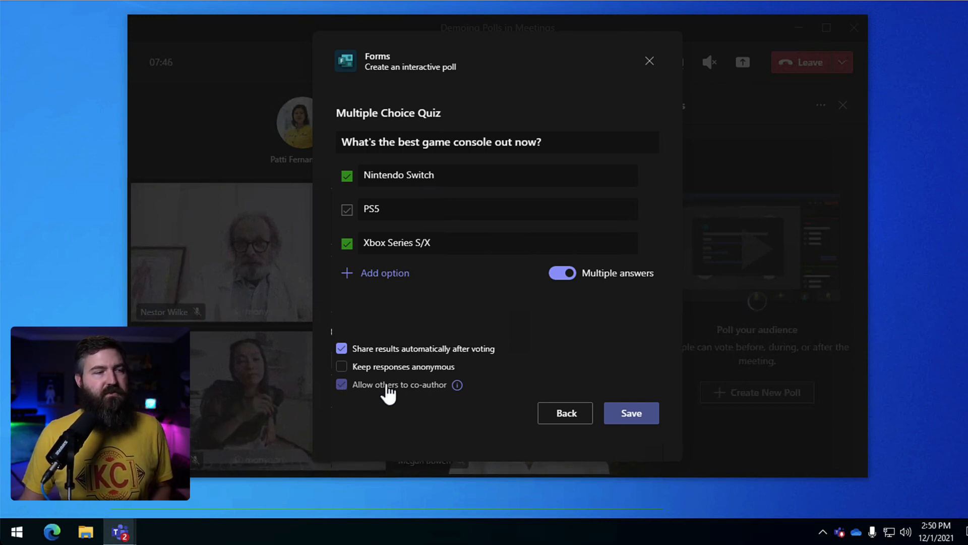
click(342, 366)
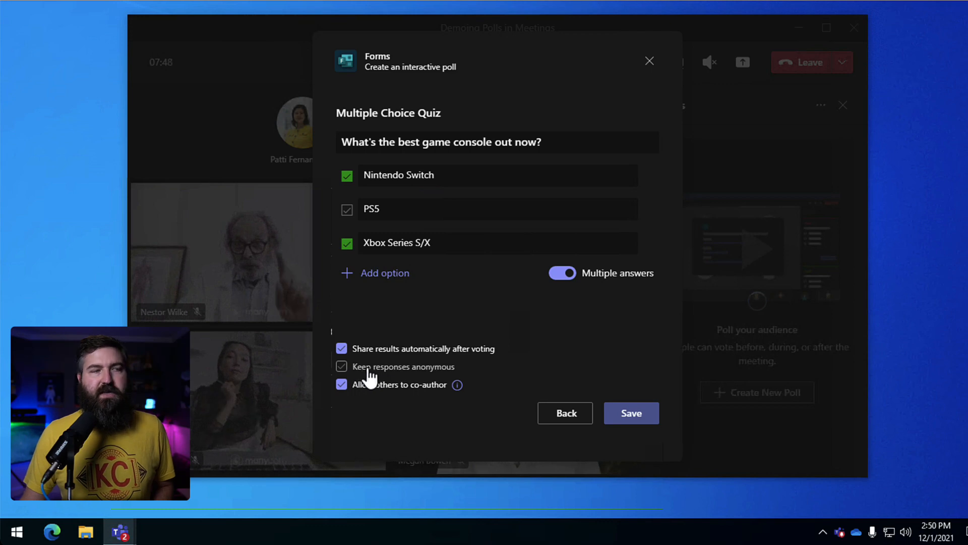
click(342, 366)
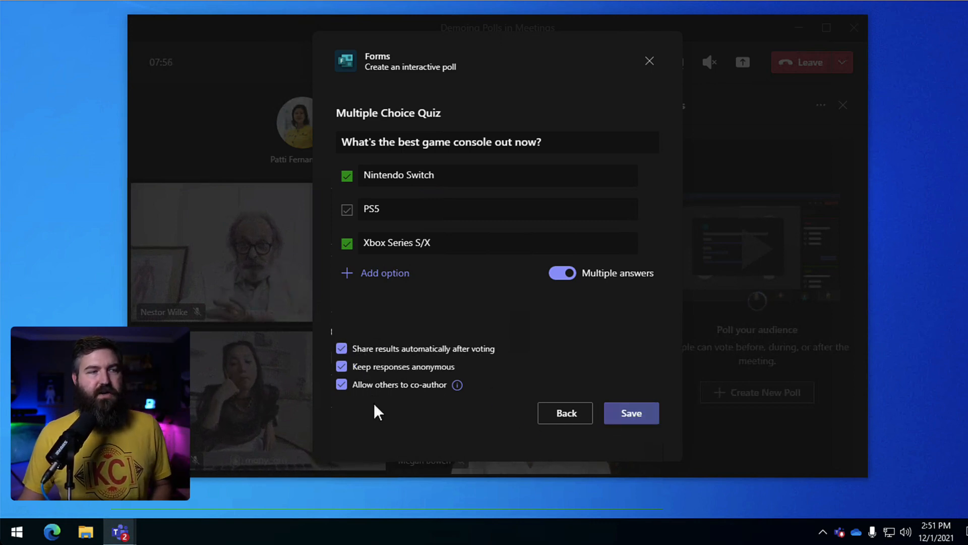
- Save the console quiz as a draft and launch it to meeting attendees
click(631, 413)
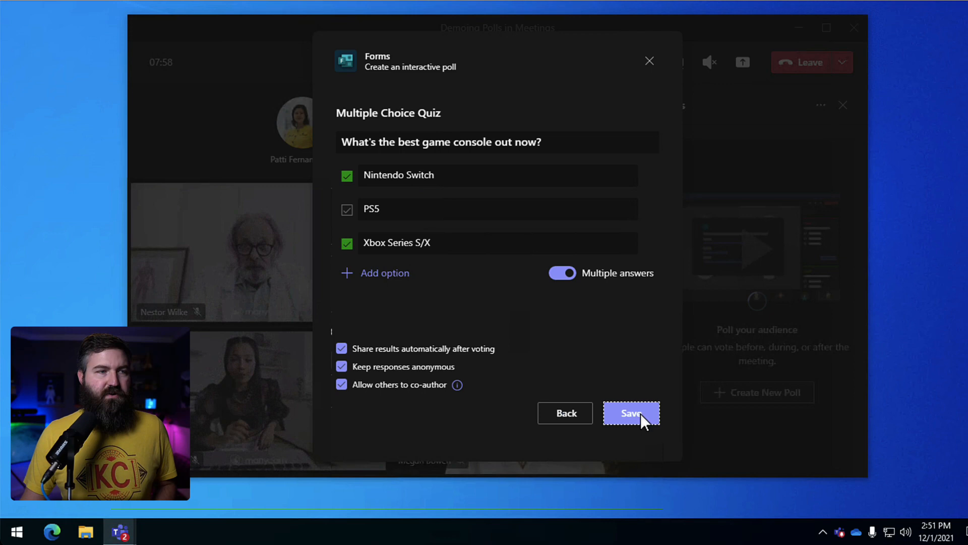
click(630, 413)
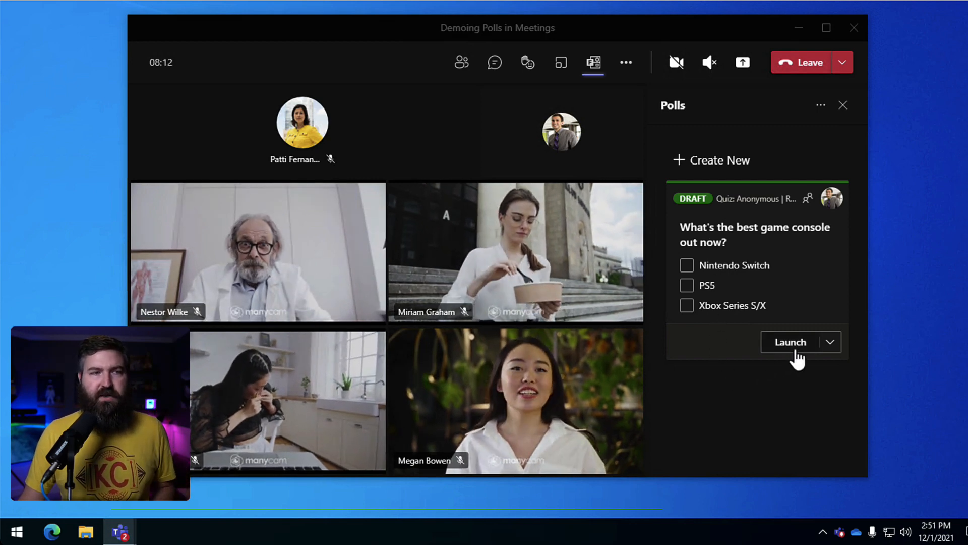
click(791, 342)
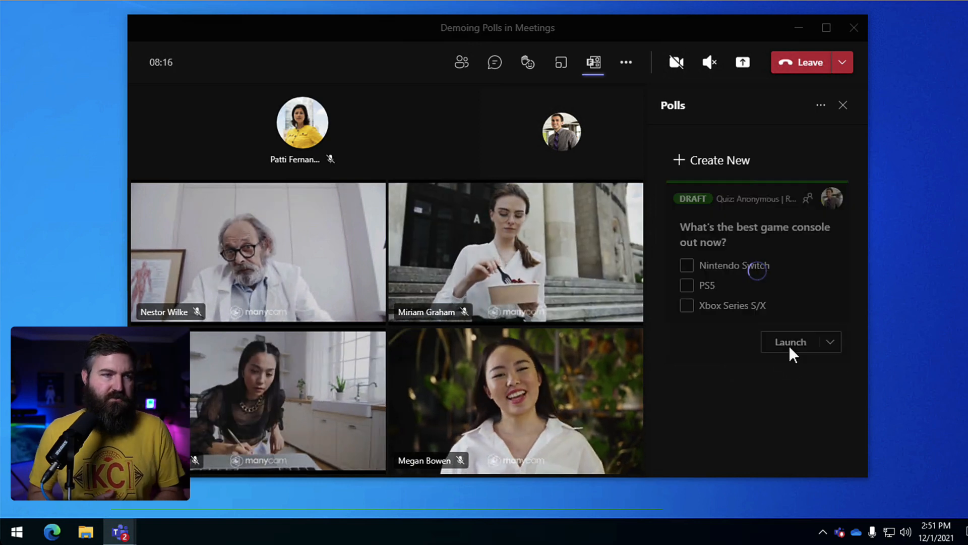
click(790, 342)
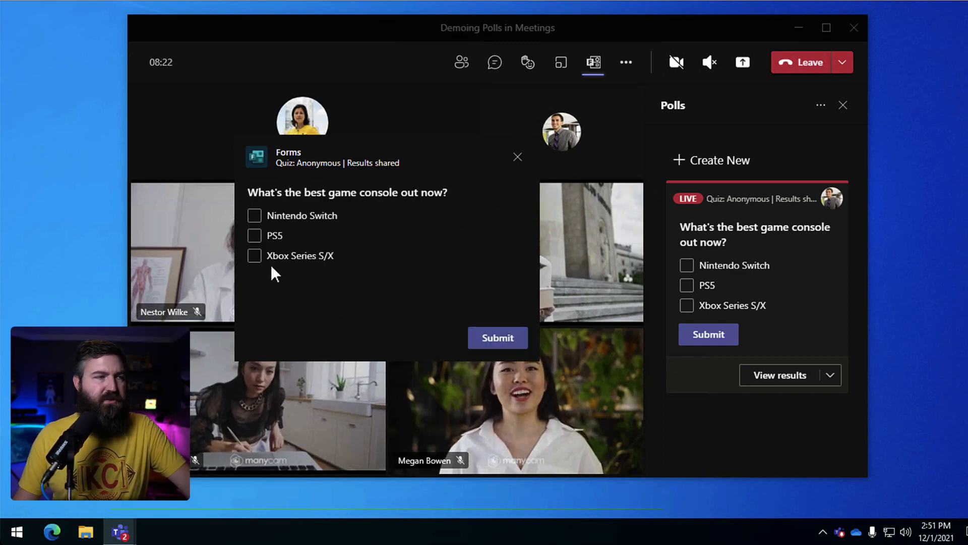
- Vote PS5 in the poll and submit to see the results
click(254, 235)
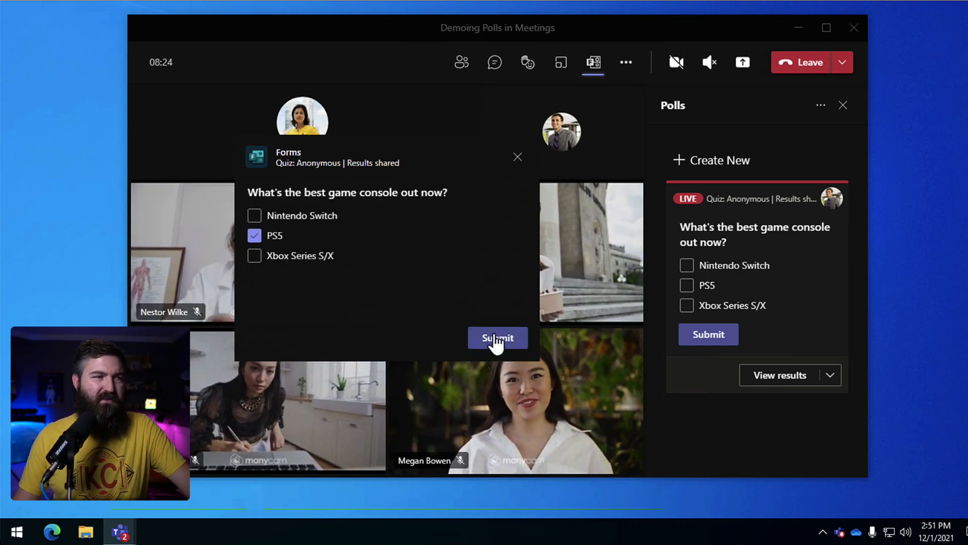
click(497, 338)
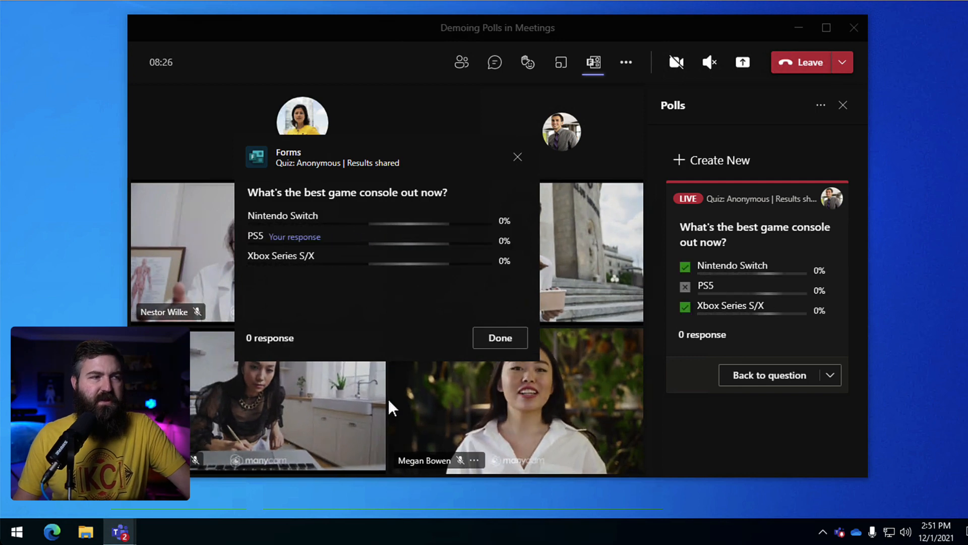
click(253, 236)
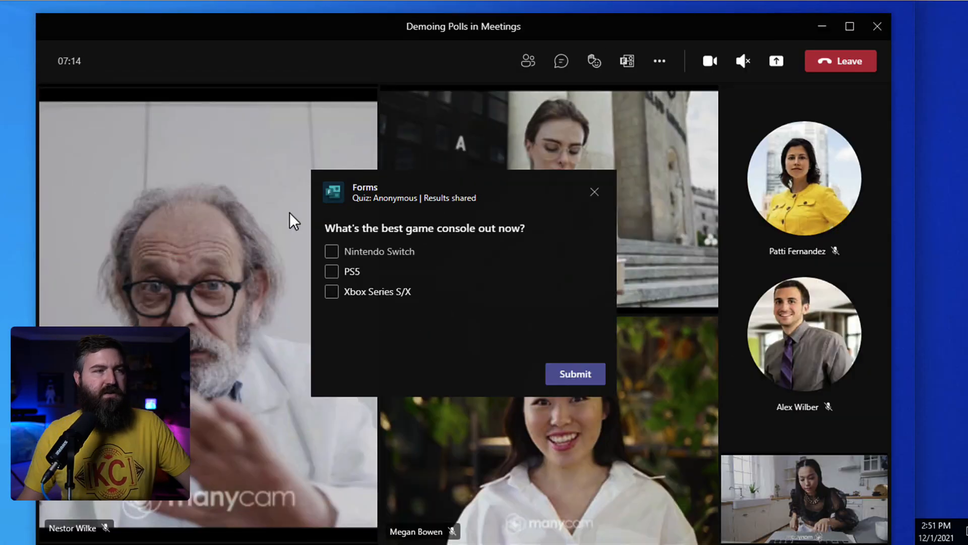
- As another attendee, vote Nintendo Switch and submit, bringing results to 50/50
click(331, 251)
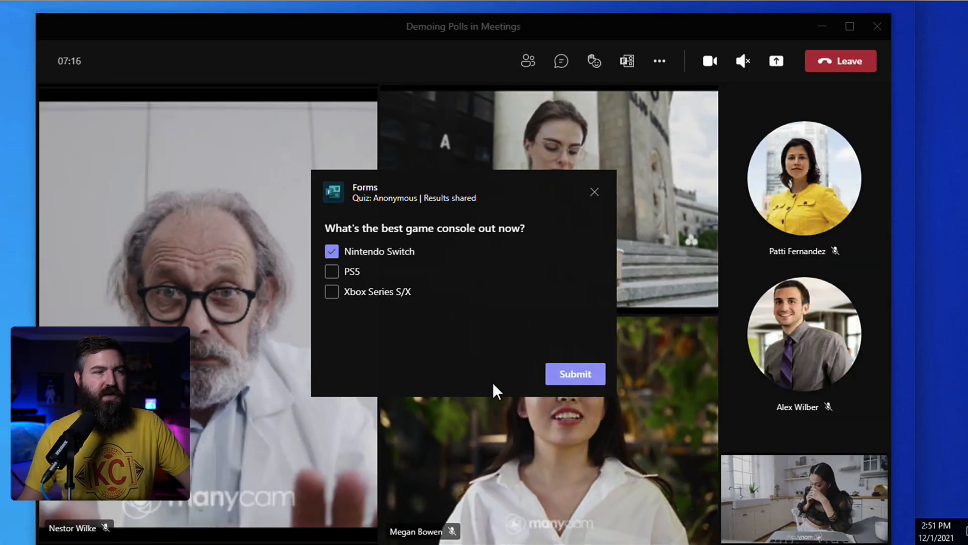
click(573, 374)
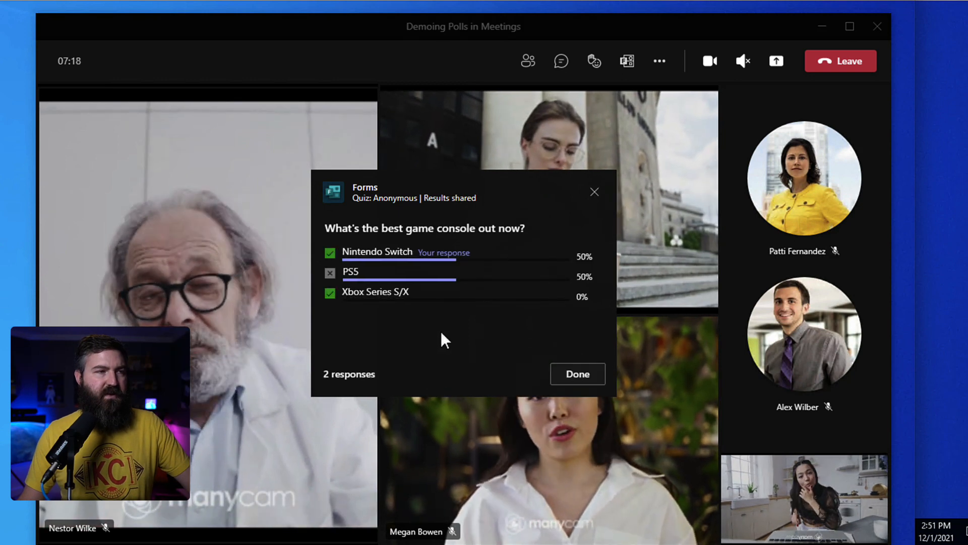
click(424, 259)
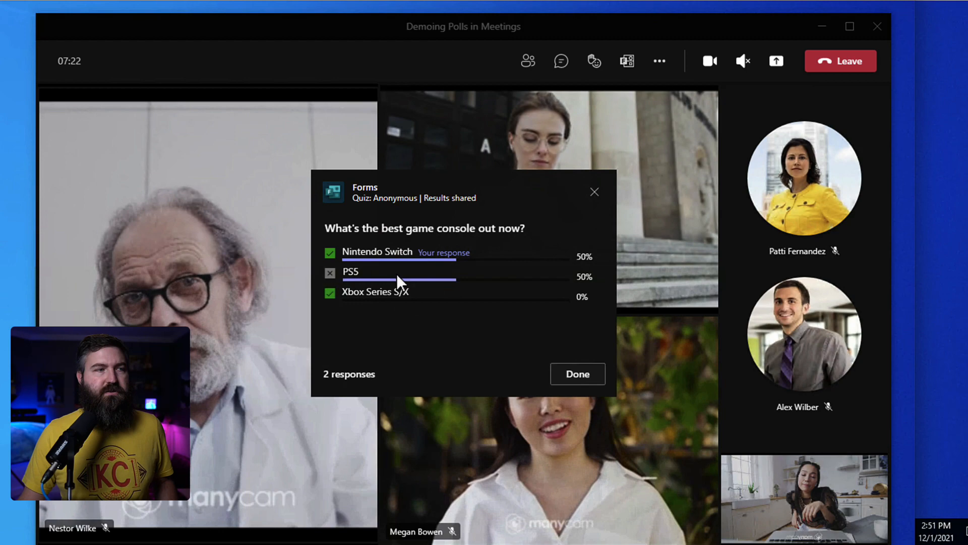
click(577, 373)
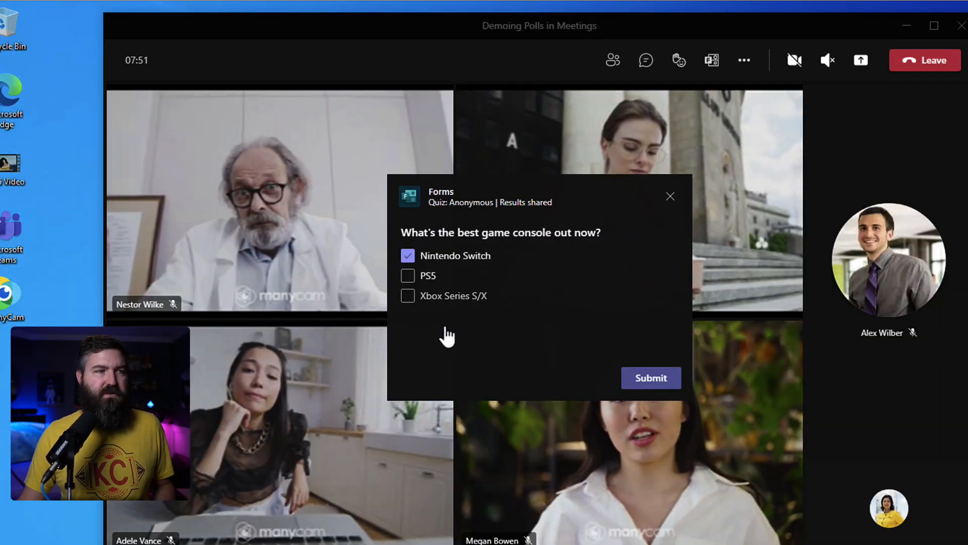
- Vote both Nintendo Switch and Xbox Series S/X and submit
click(408, 295)
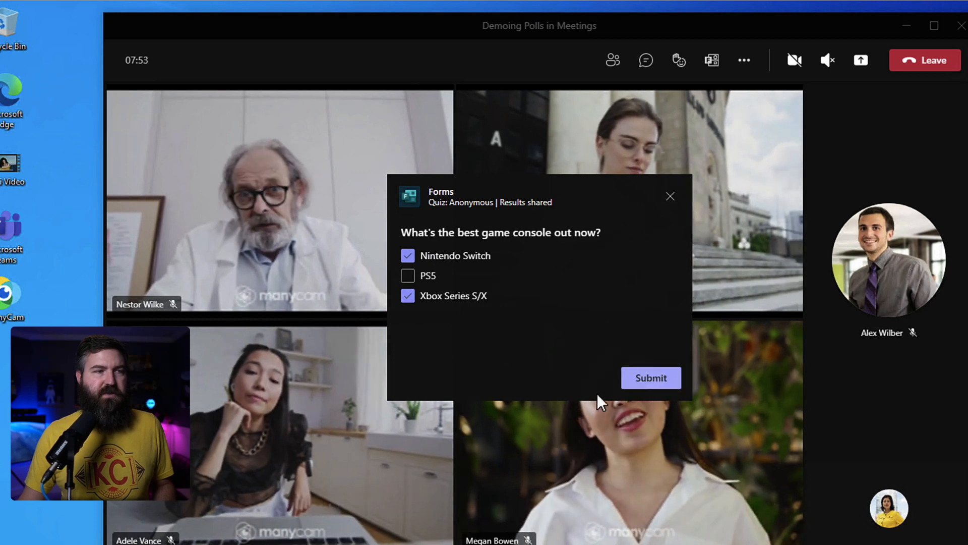
click(651, 377)
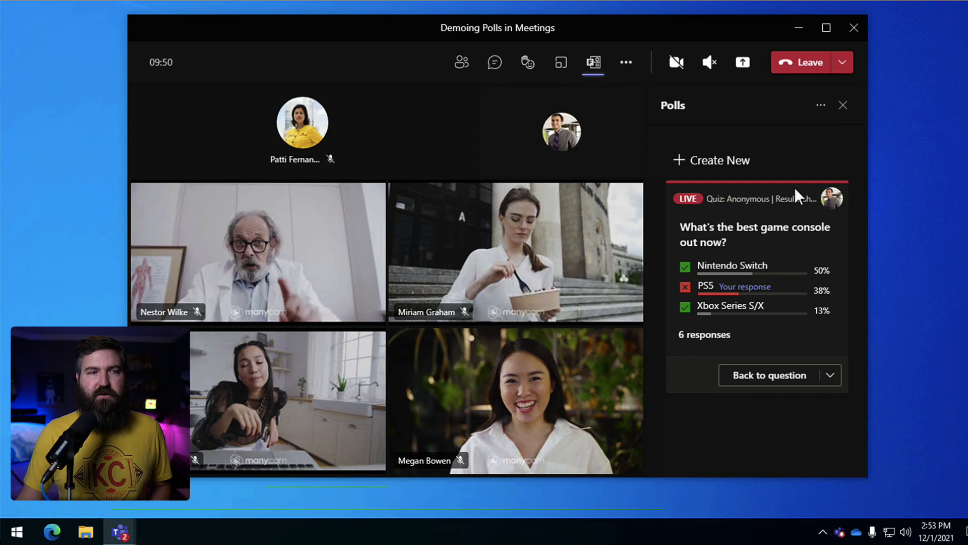
mouse_move(777, 221)
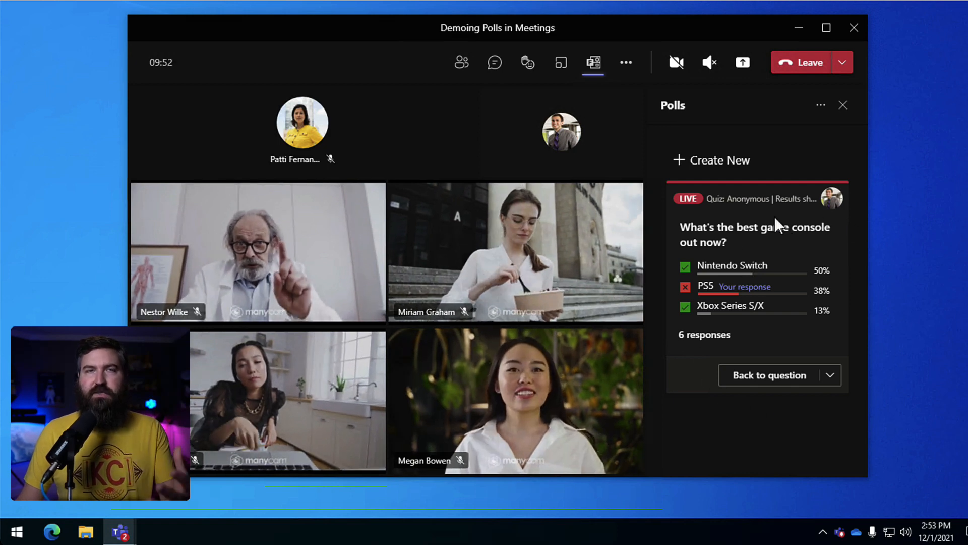
mouse_move(778, 347)
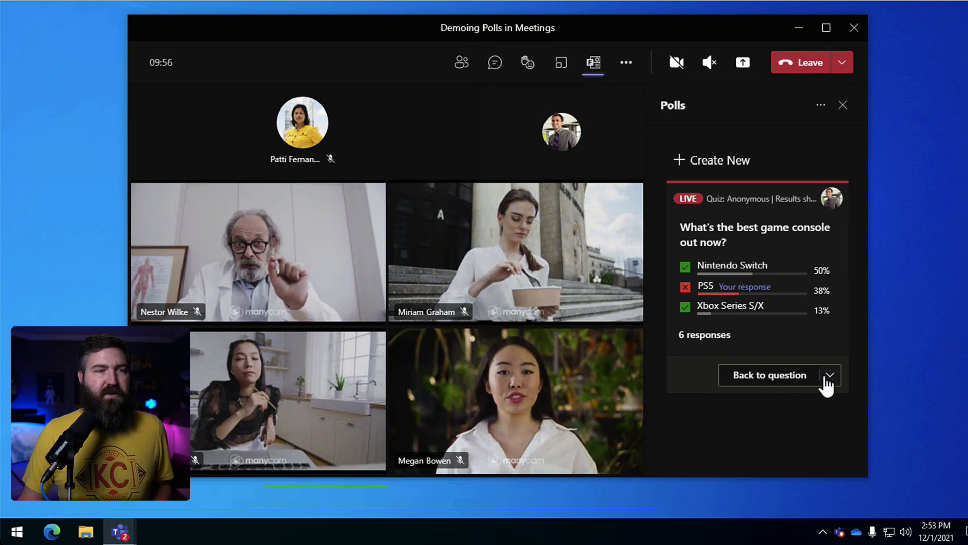
- Close the live console poll from its options dropdown after six responses
click(830, 375)
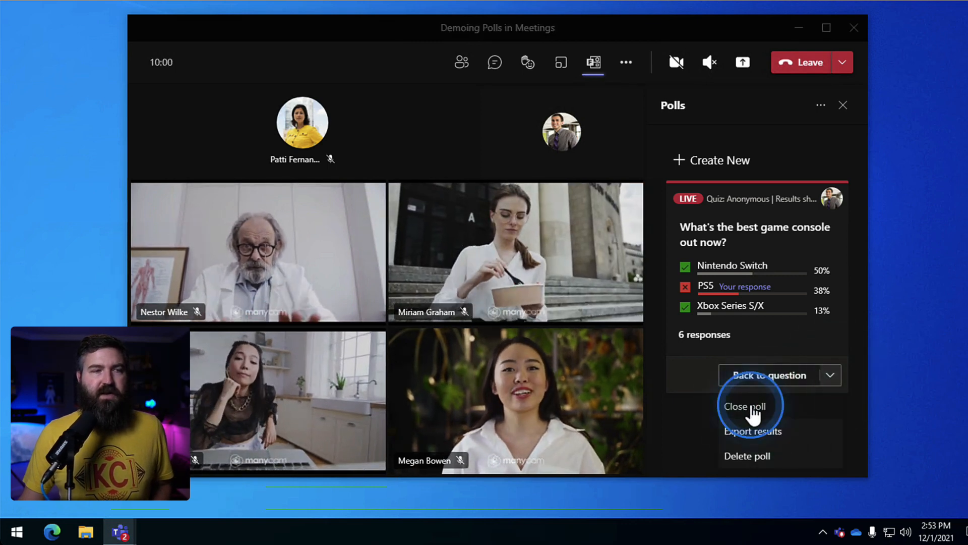
click(744, 406)
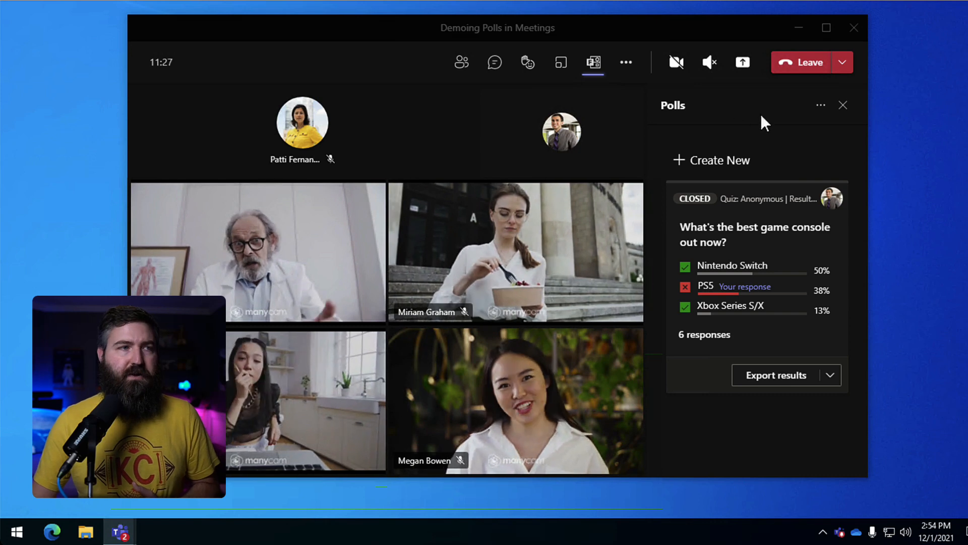
- Start a new poll from the Polls pane, bringing up the Forms poll type chooser
click(679, 114)
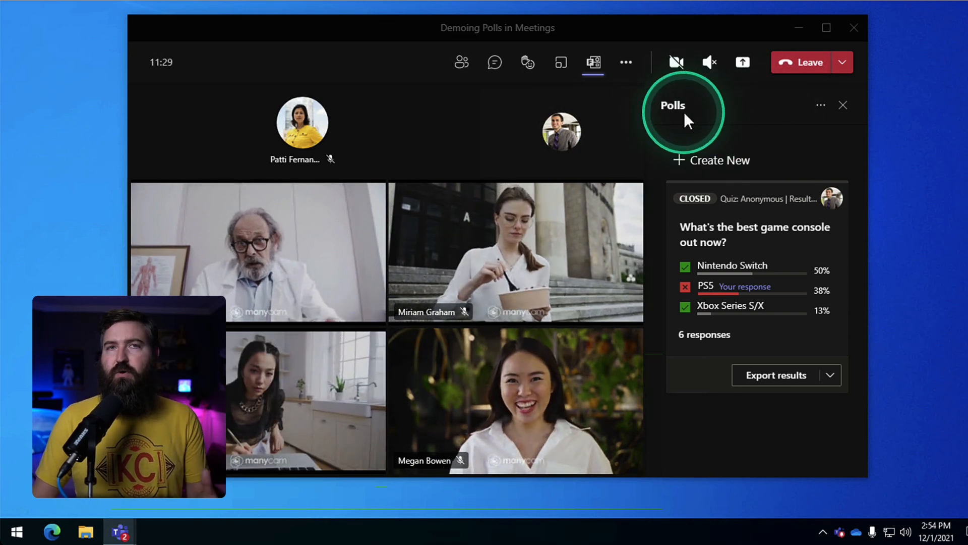
mouse_move(710, 148)
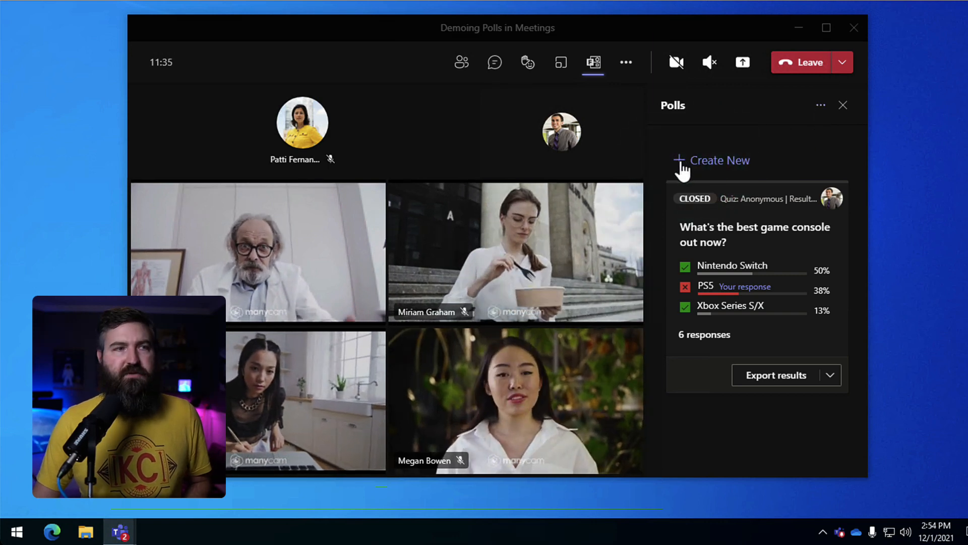
click(719, 160)
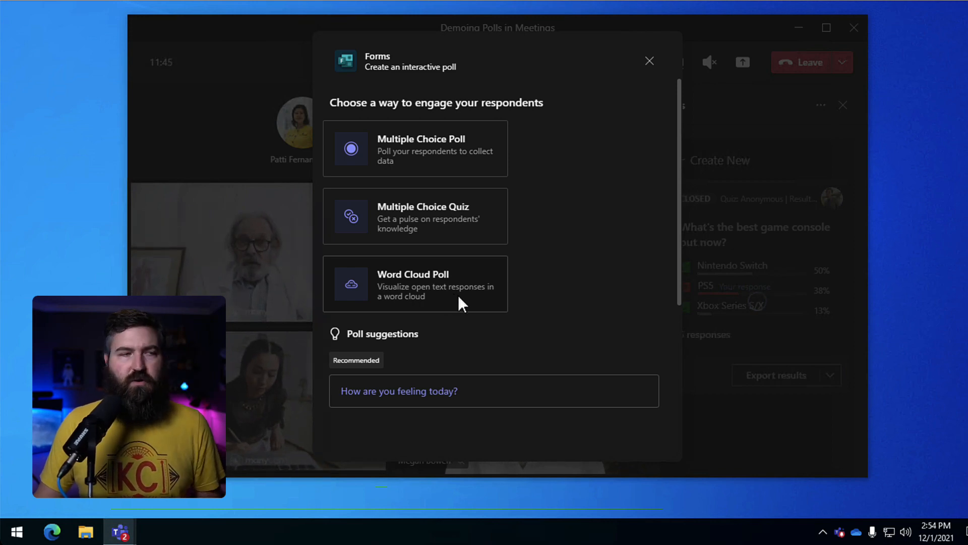
- Create a Word Cloud Poll with the question "What's your favorite ice cream flavor?"
click(414, 284)
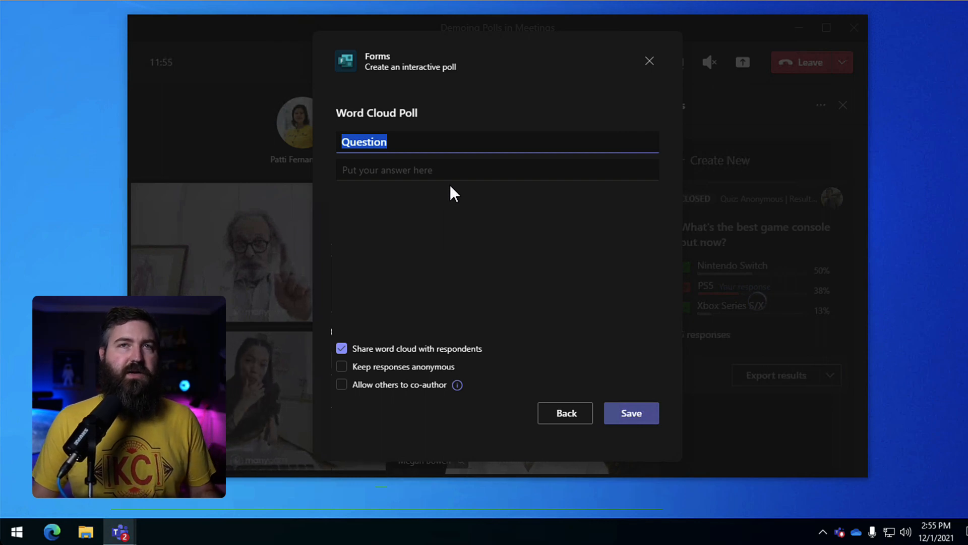
text(W)
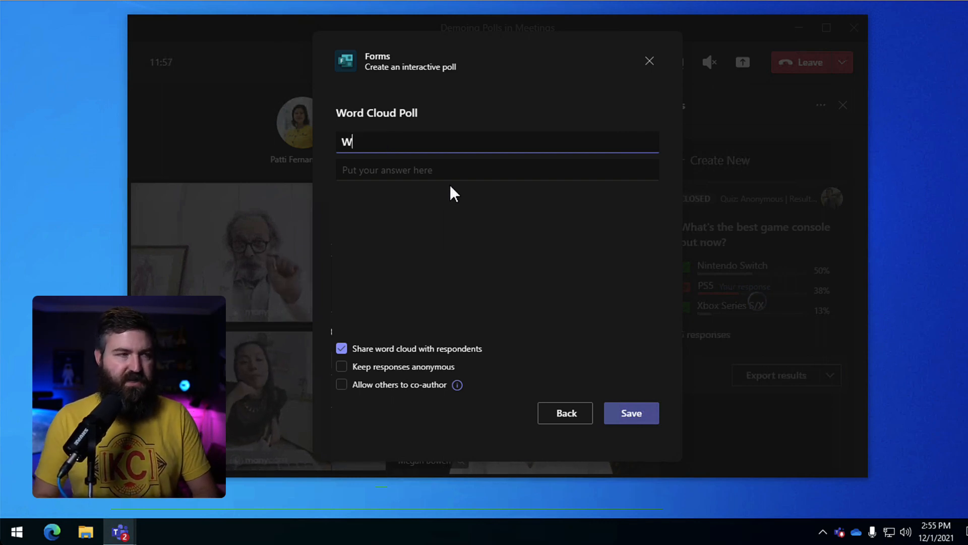
text(hat's your favo)
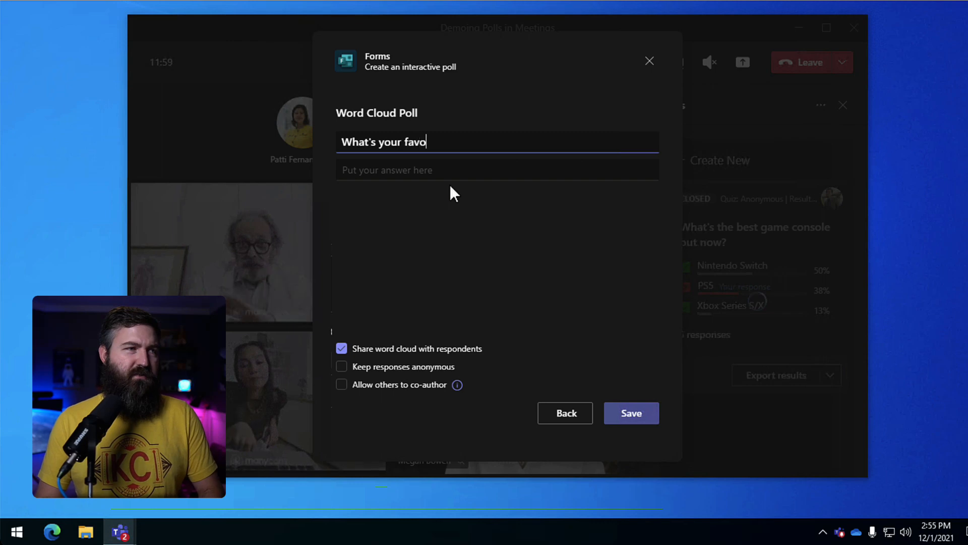
text(rite ice)
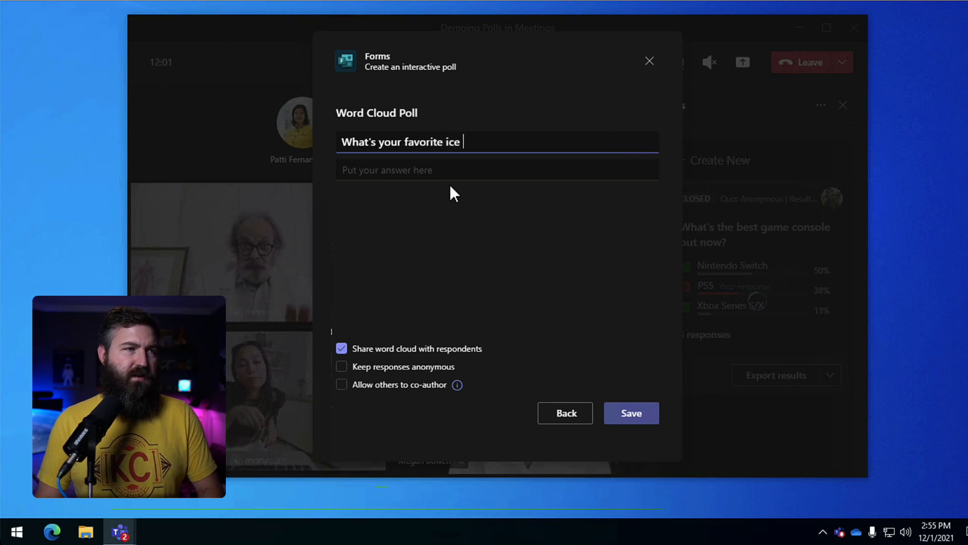
text(cream fla)
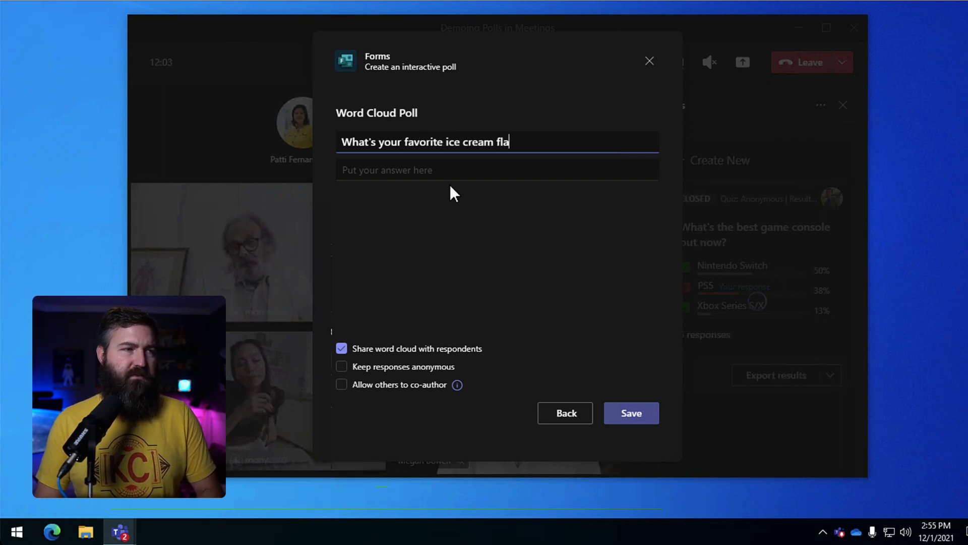
text(vor?)
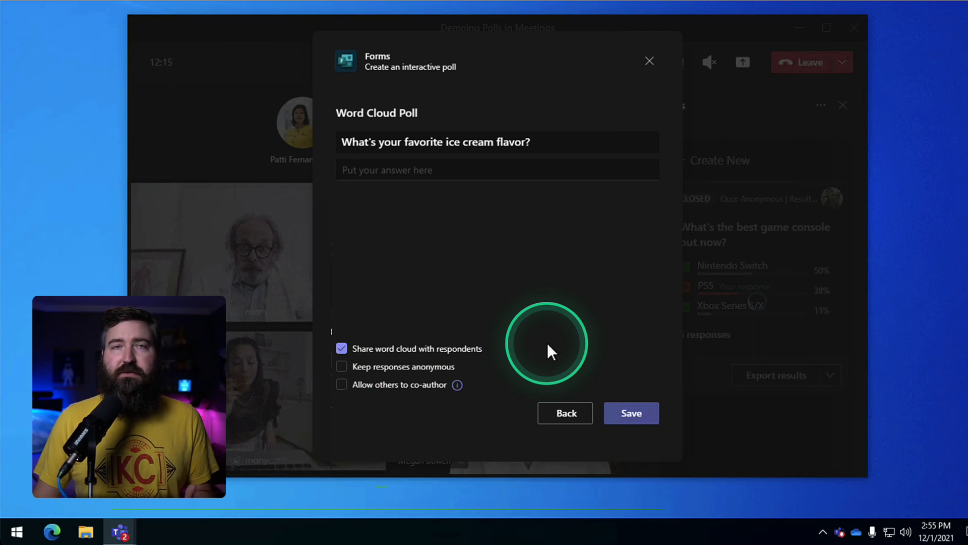
- Leave Share word cloud with respondents and Keep responses anonymous on, co-authoring off
click(342, 366)
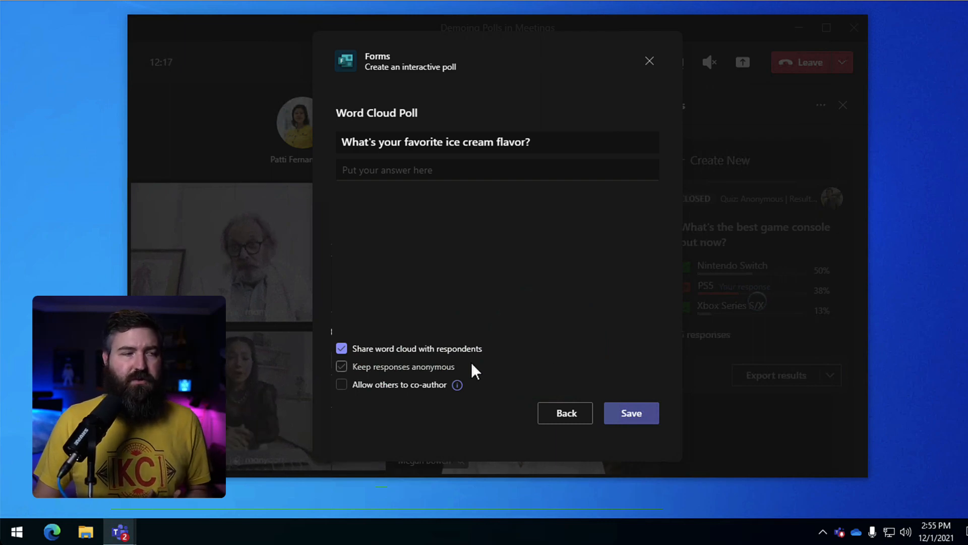
click(342, 365)
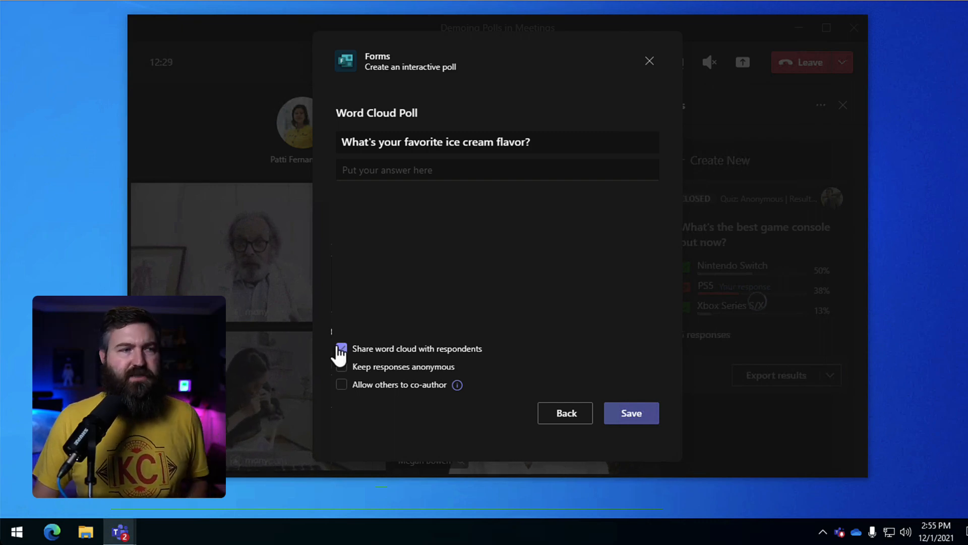
click(342, 348)
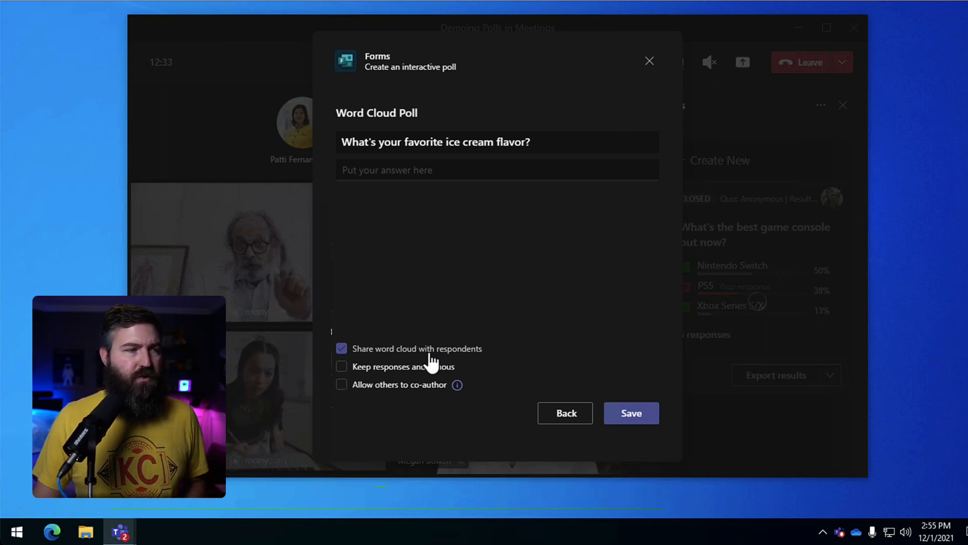
click(342, 384)
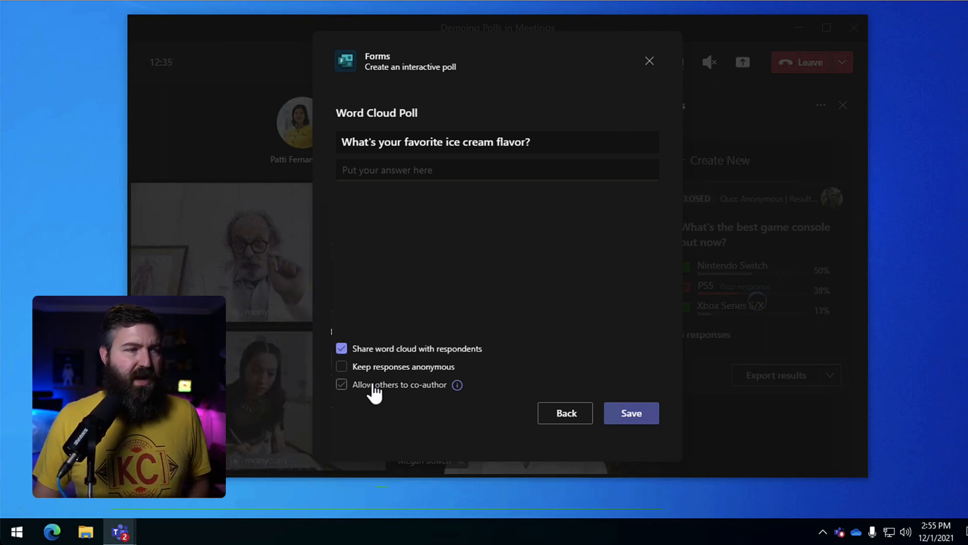
click(342, 385)
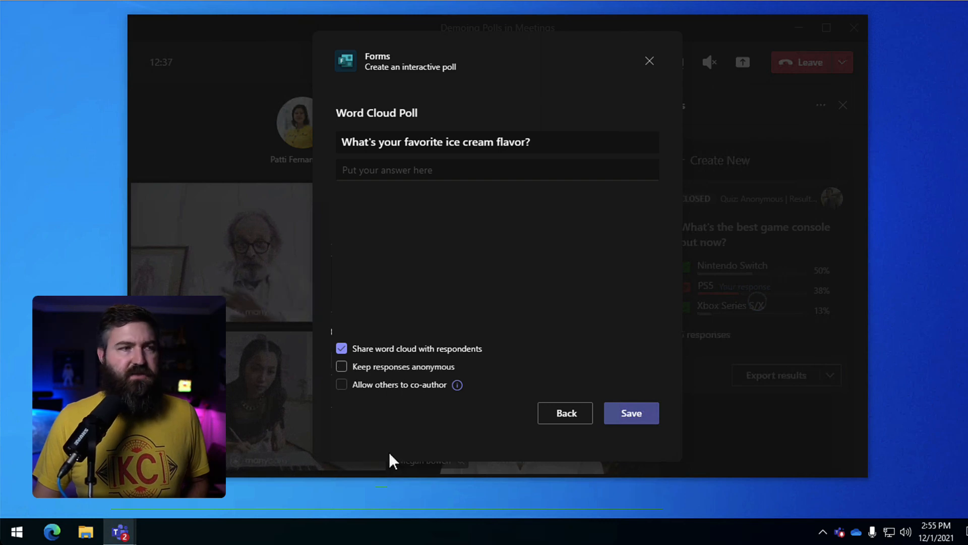
click(341, 366)
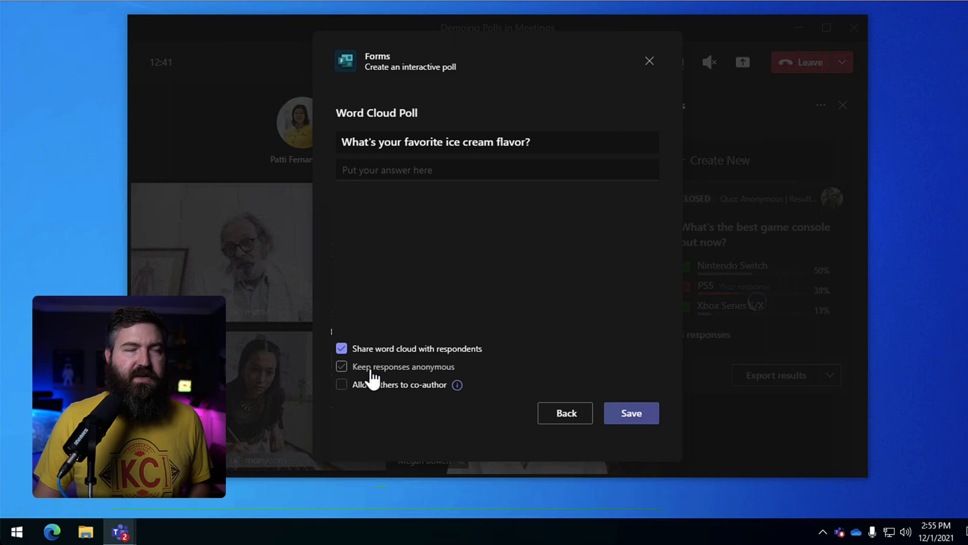
click(342, 366)
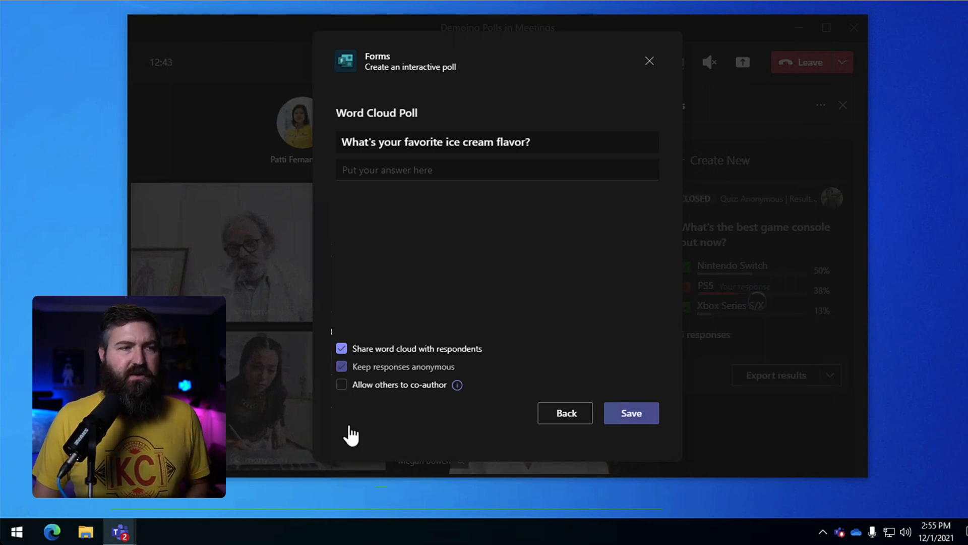
click(342, 385)
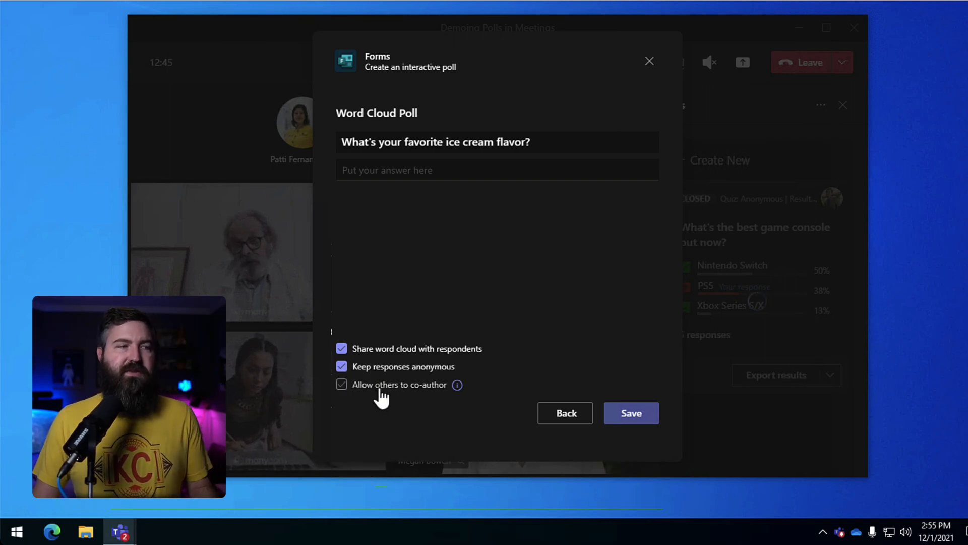
click(341, 384)
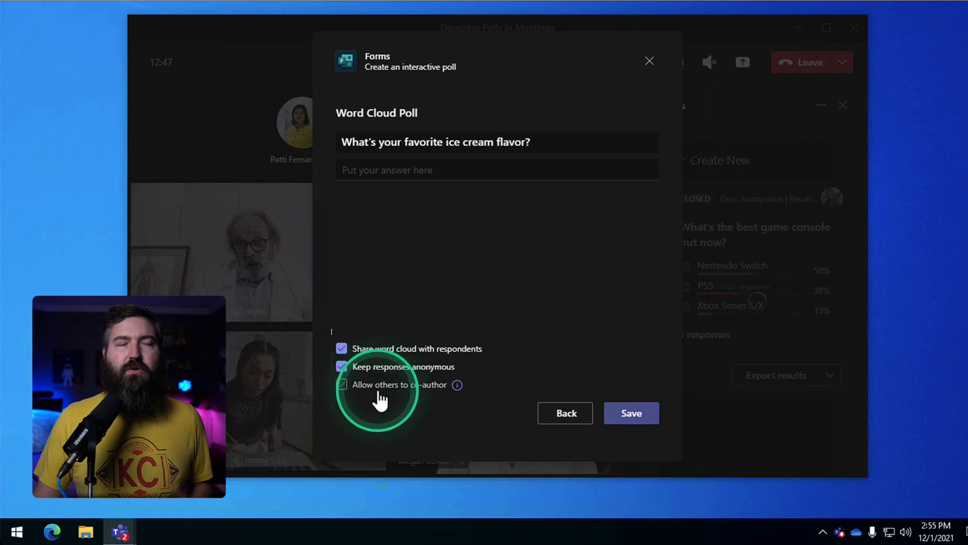
click(342, 384)
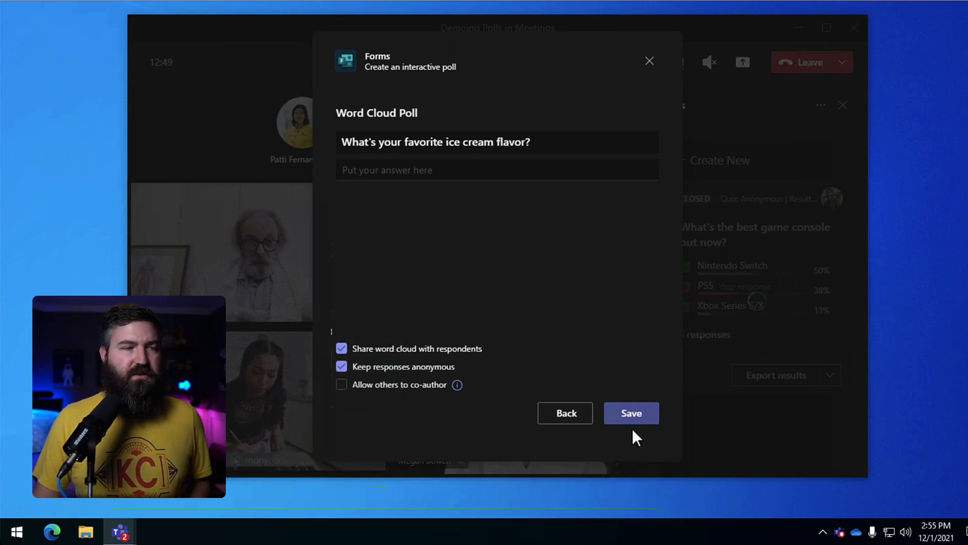
- Save the ice cream poll as a draft and launch it from the Polls pane
click(631, 413)
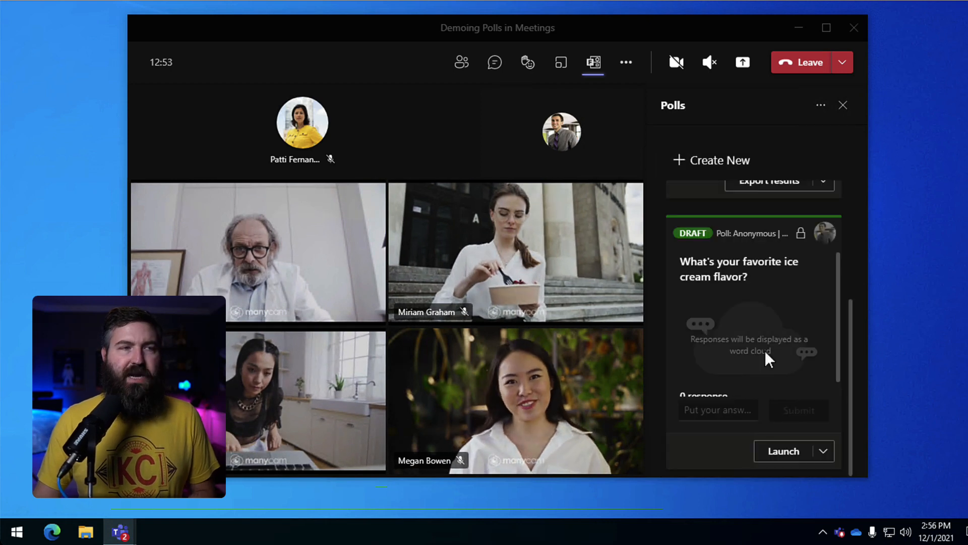
mouse_move(748, 317)
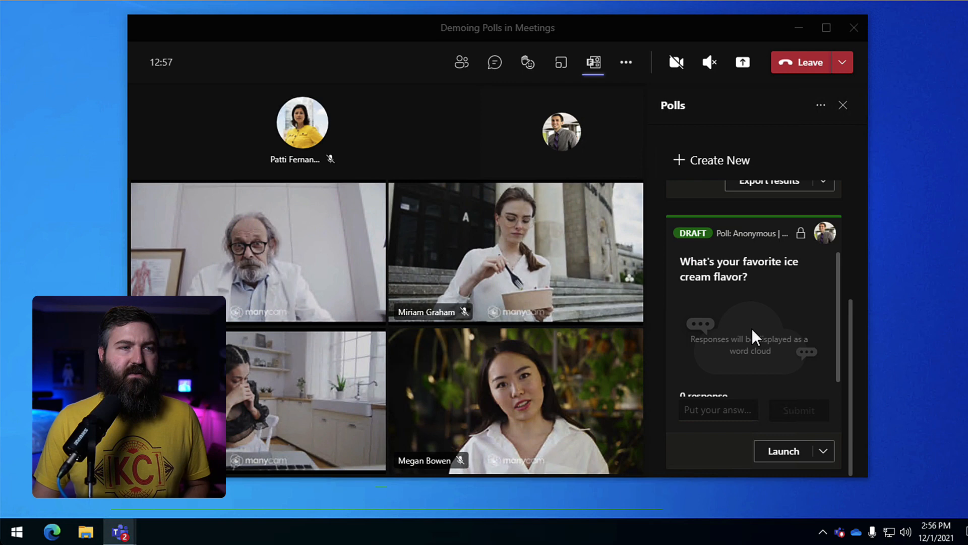
mouse_move(705, 372)
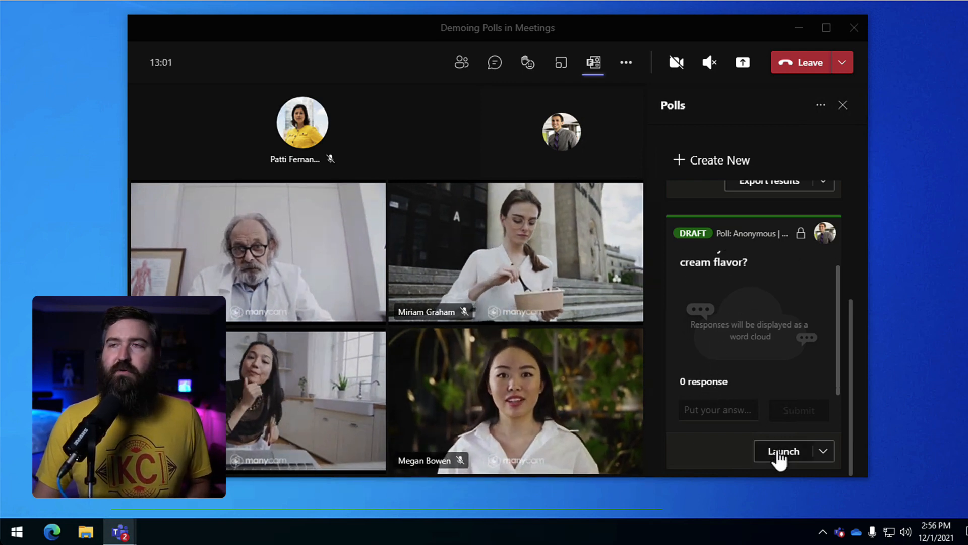
click(782, 451)
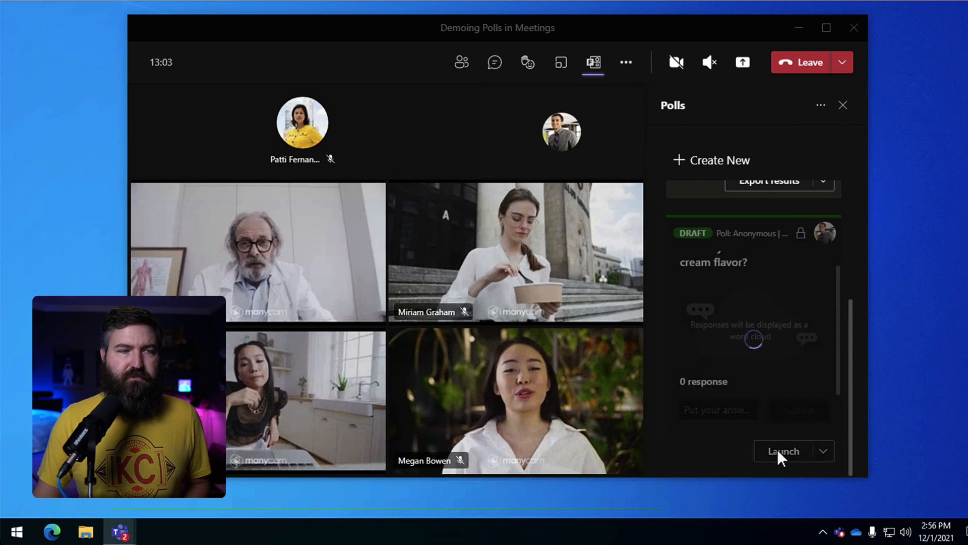
- Put the poll live and enter Chocolate as the first answer
click(782, 450)
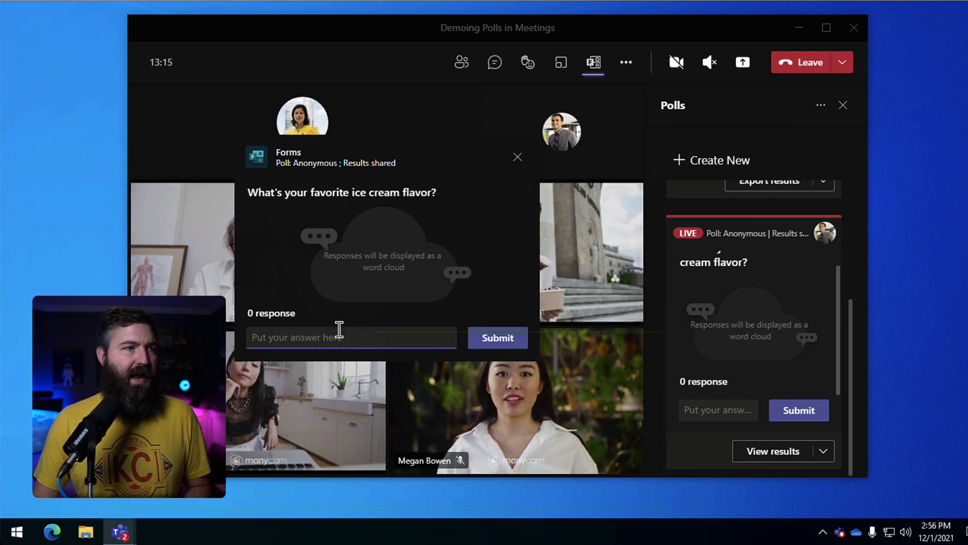
text(Choco)
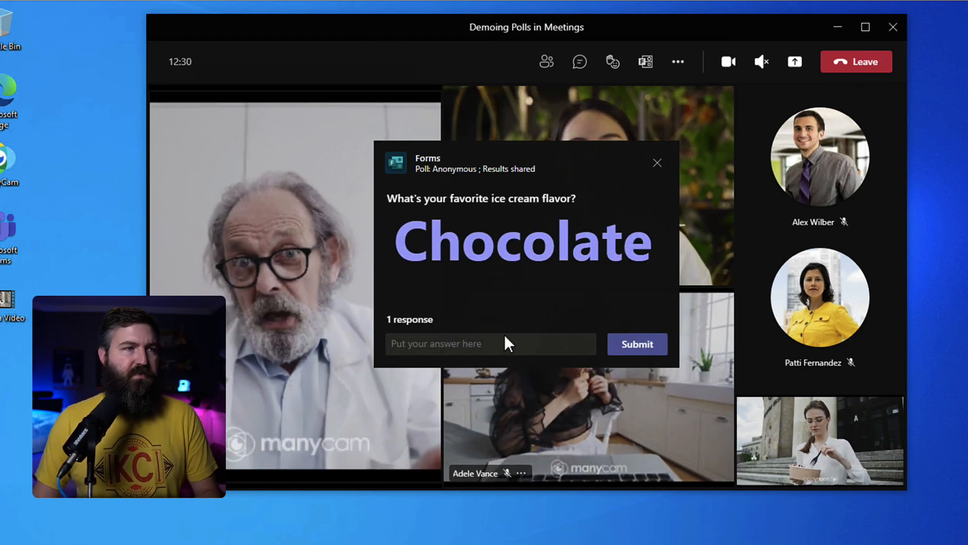
- Submit Chocolate and Rocky Road as attendee answers, bringing the cloud to 3 responses
text(Chocola)
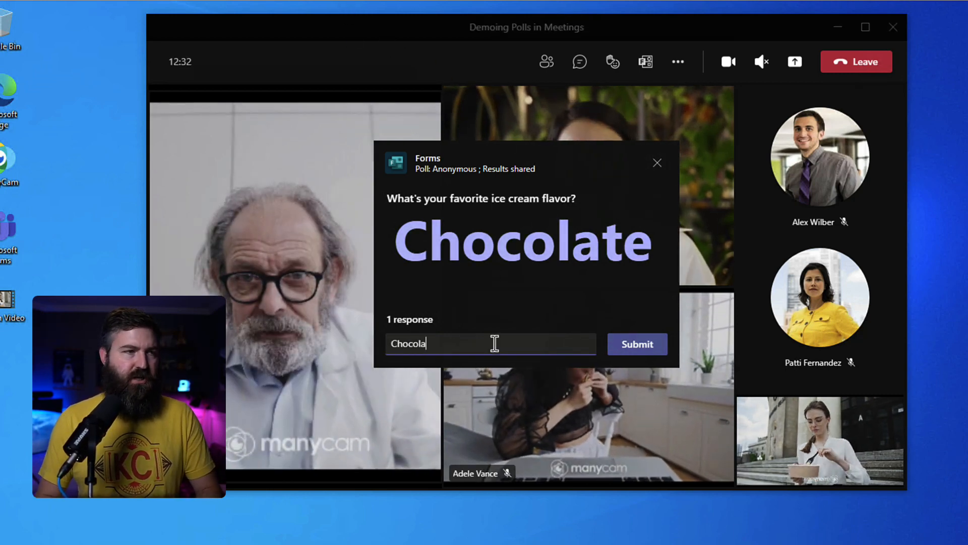
click(636, 344)
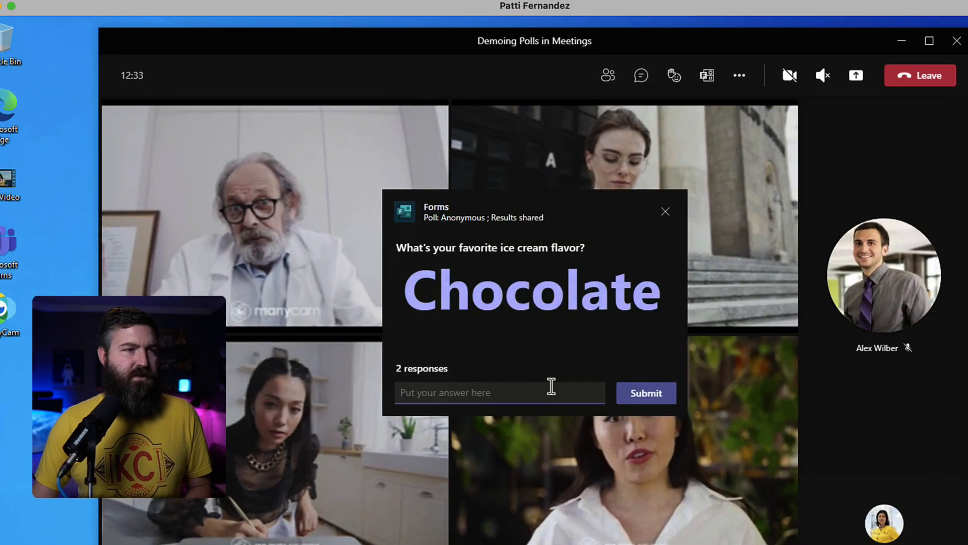
text(Rokck)
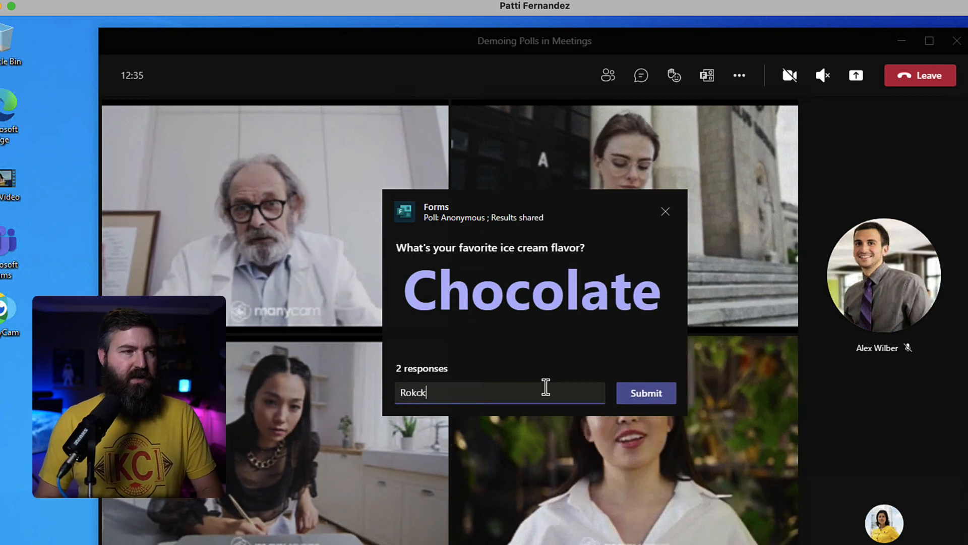
text(Rocky)
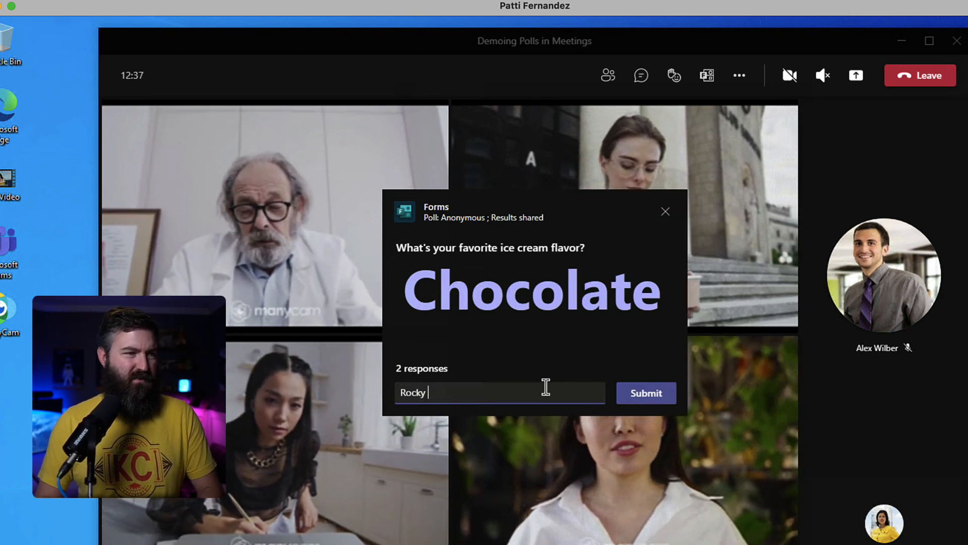
click(646, 393)
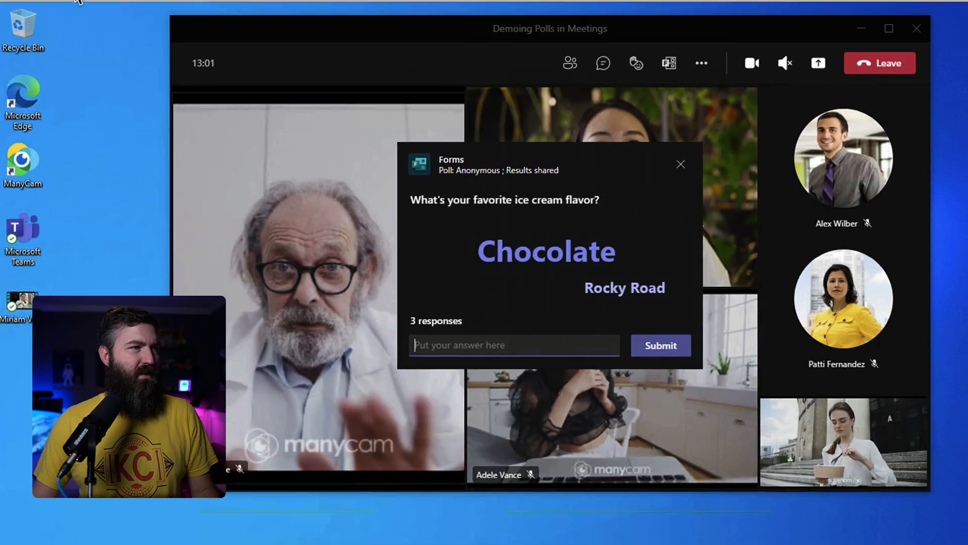
- Collect further attendee answers so the cloud shows Chocolate, Vanilla and Rocky Road from 6 responses
click(593, 61)
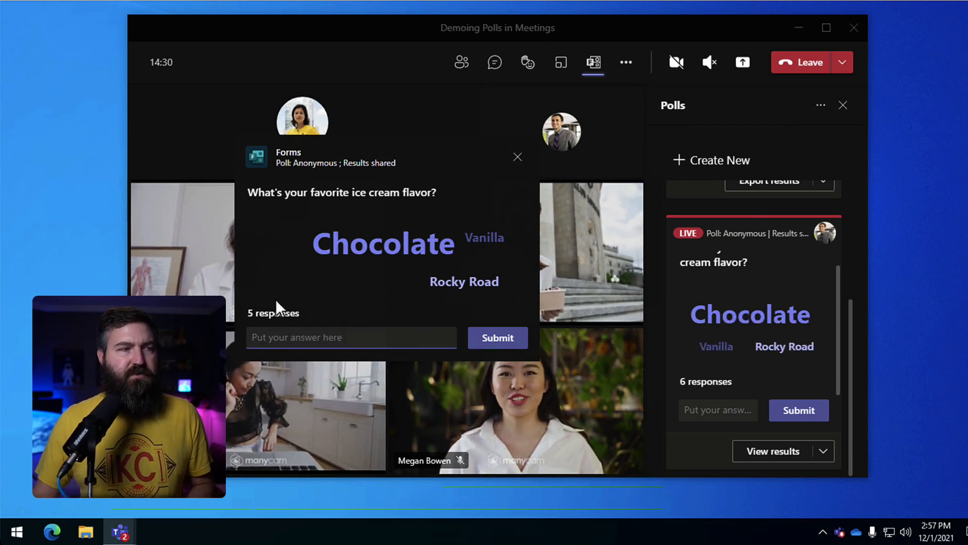
click(383, 259)
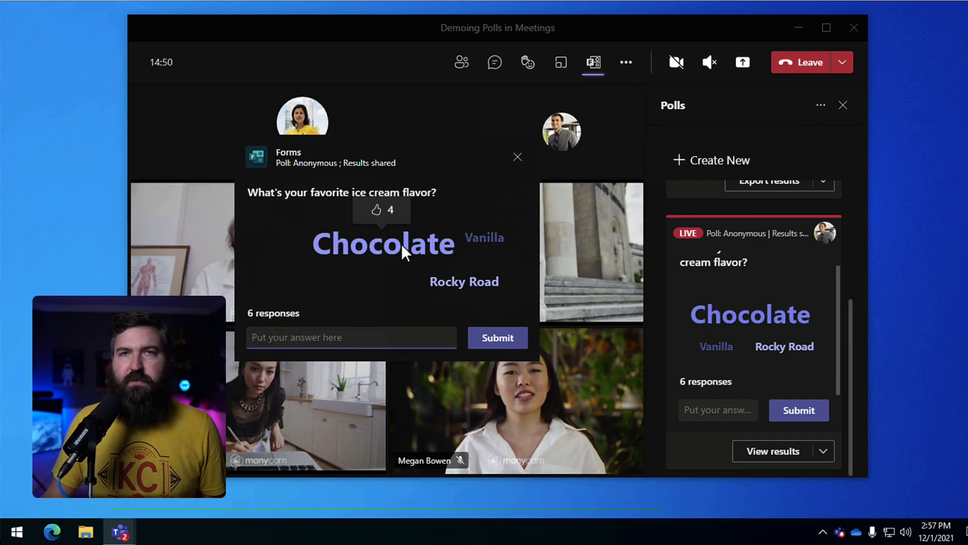
mouse_move(484, 238)
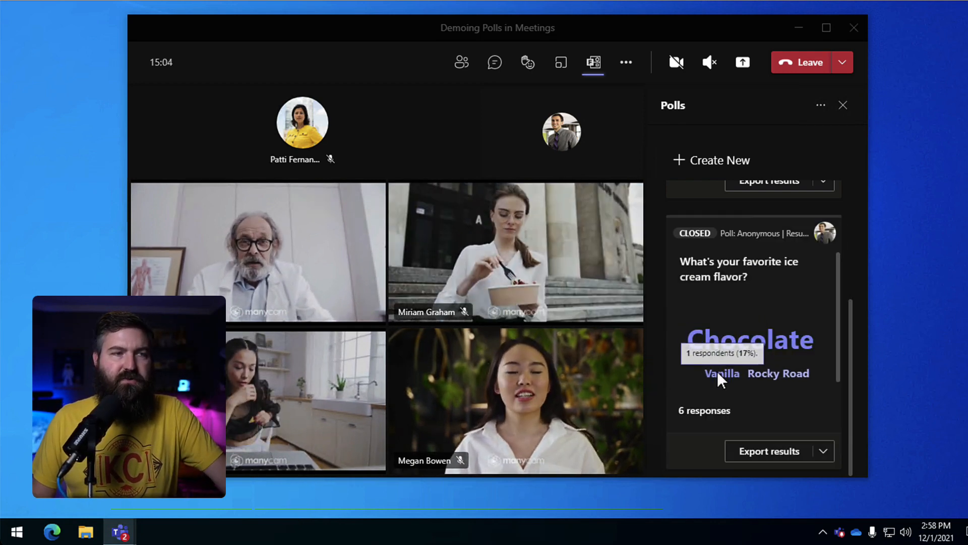
mouse_move(747, 339)
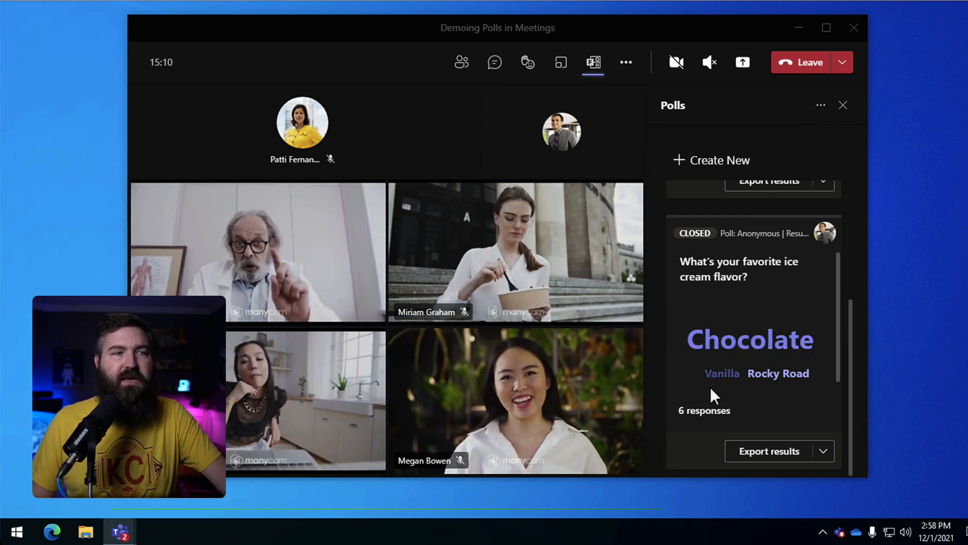
mouse_move(766, 346)
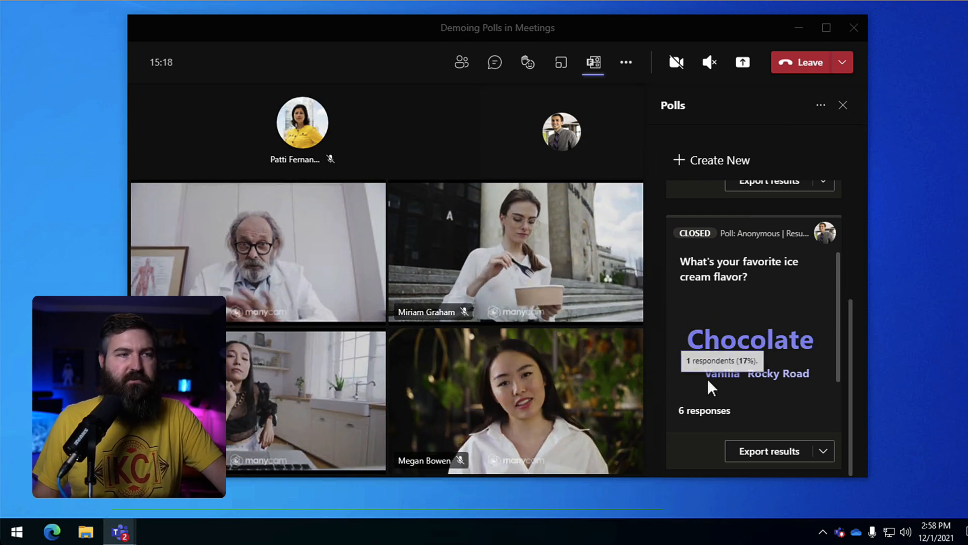
mouse_move(783, 382)
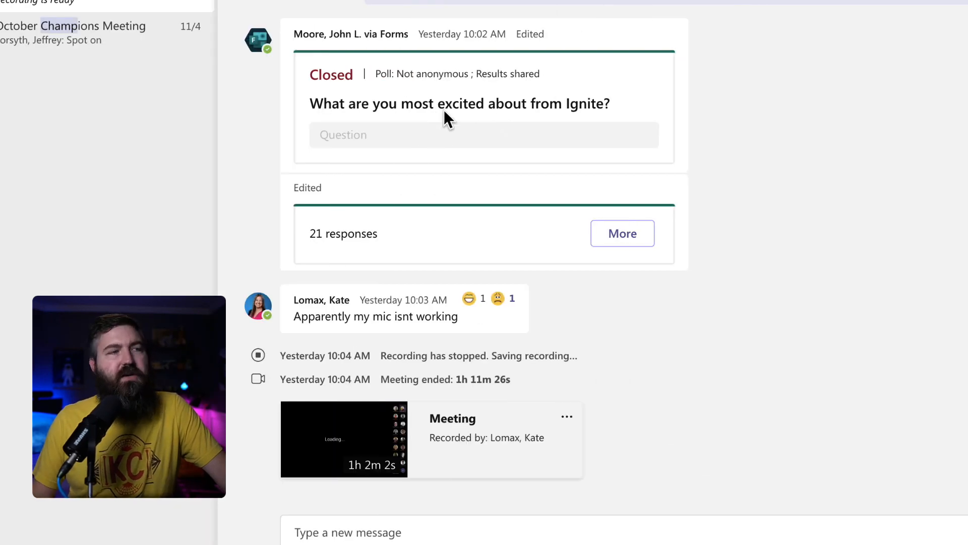
- Scroll the past meeting's chat to the closed Ignite poll card with 21 responses
drag(309, 102, 565, 102)
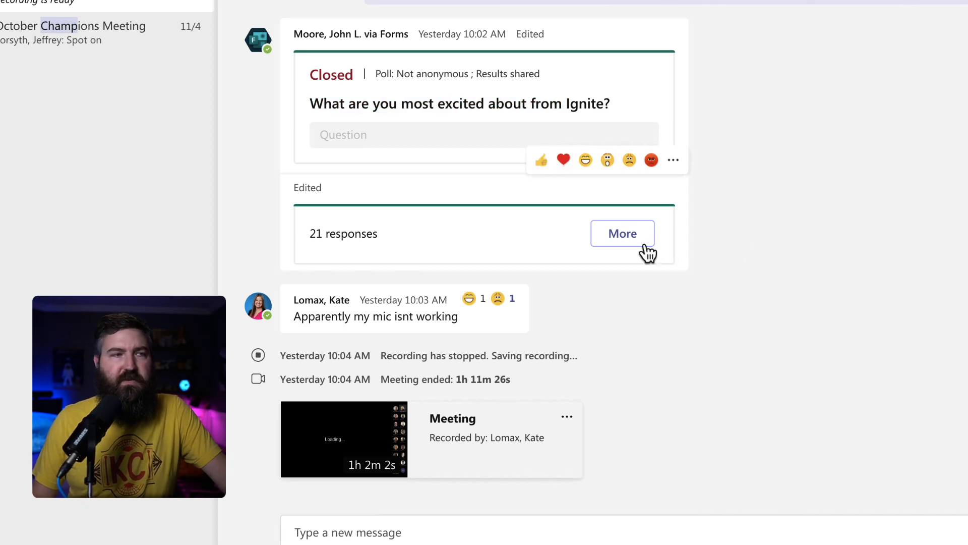
- Open the Ignite poll's full Forms results, where loop is the most common answer
click(623, 233)
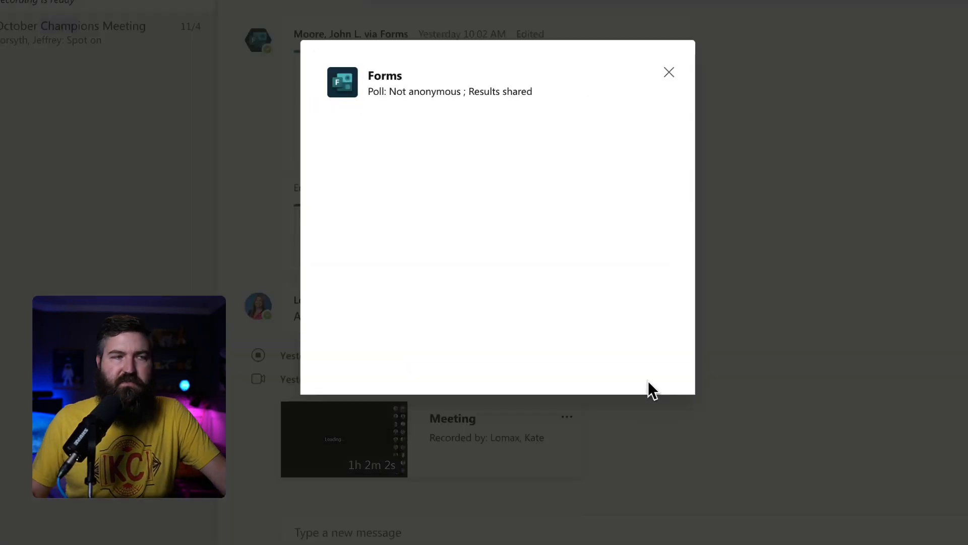
mouse_move(619, 395)
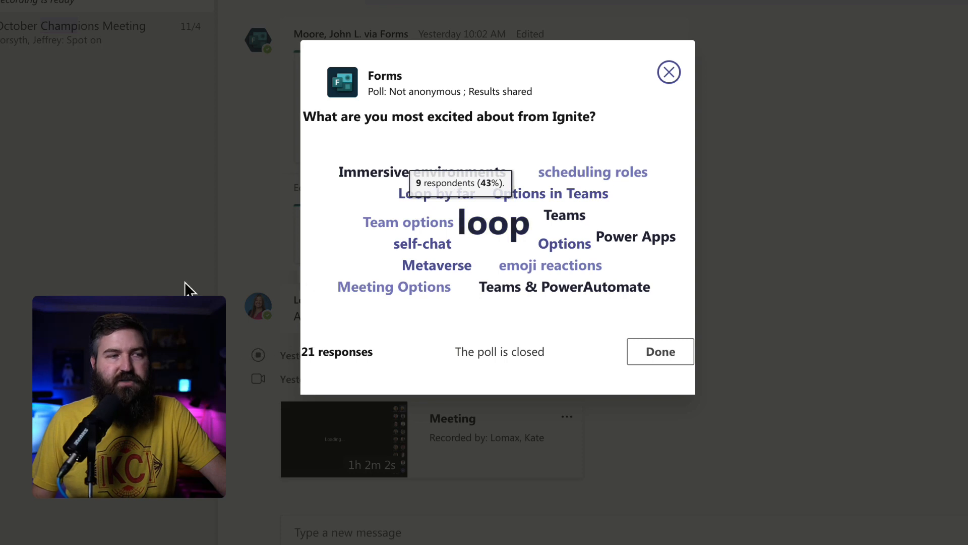
mouse_move(340, 209)
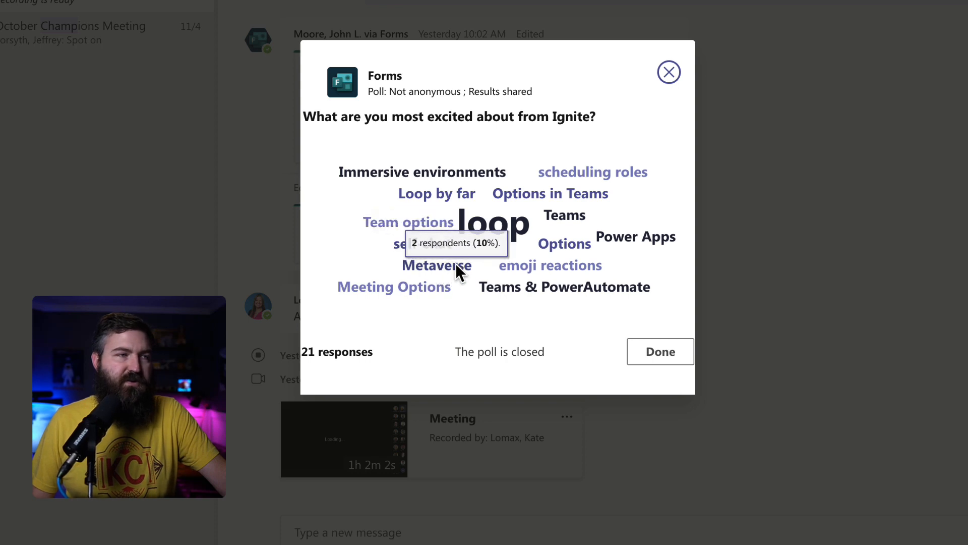
mouse_move(627, 283)
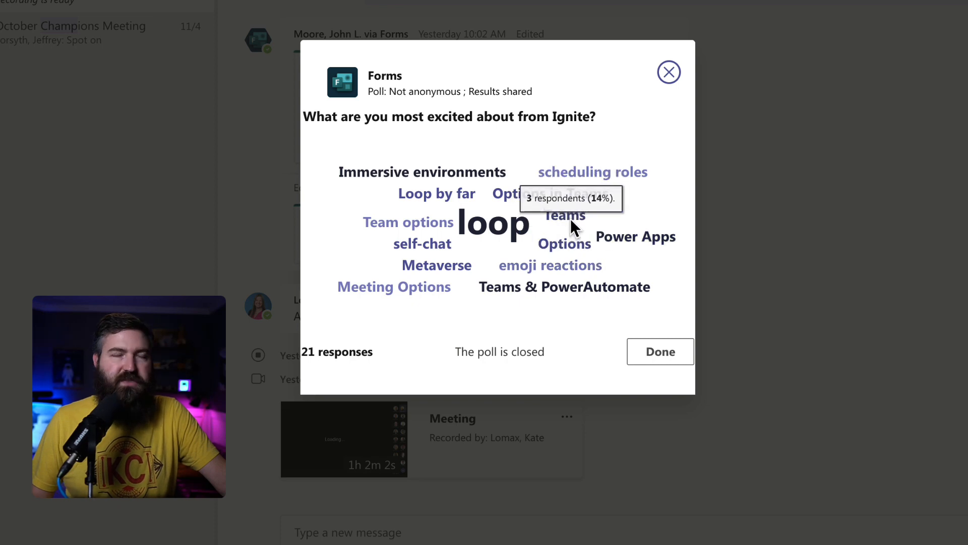
mouse_move(429, 186)
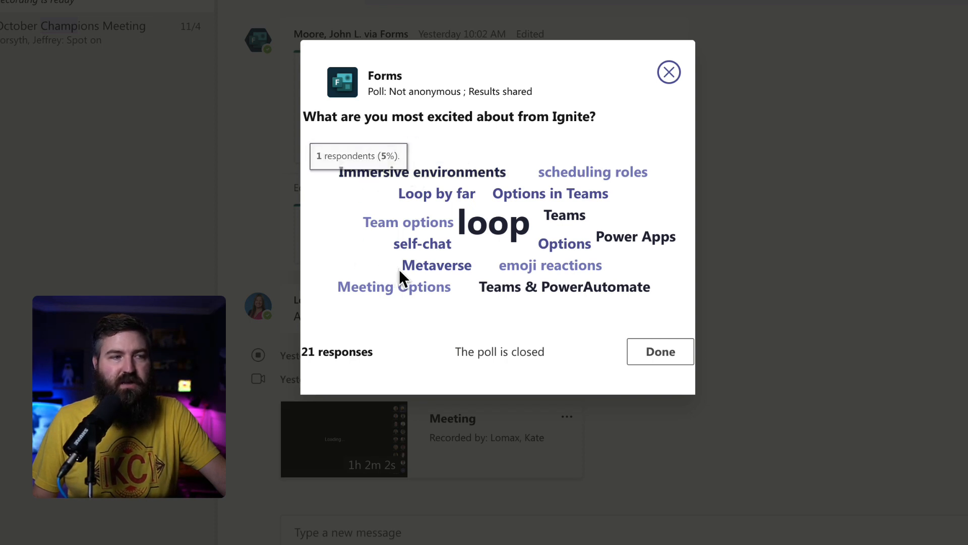
mouse_move(402, 277)
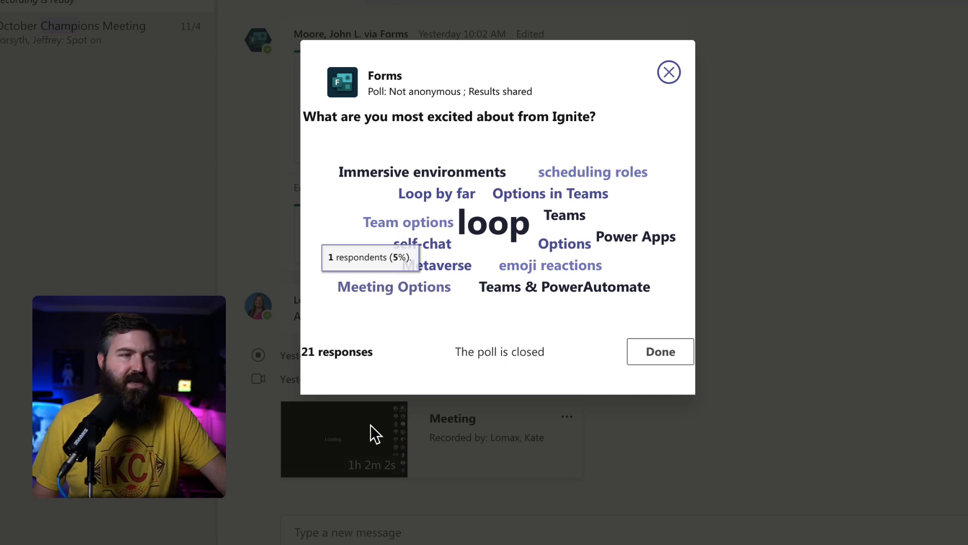
mouse_move(482, 430)
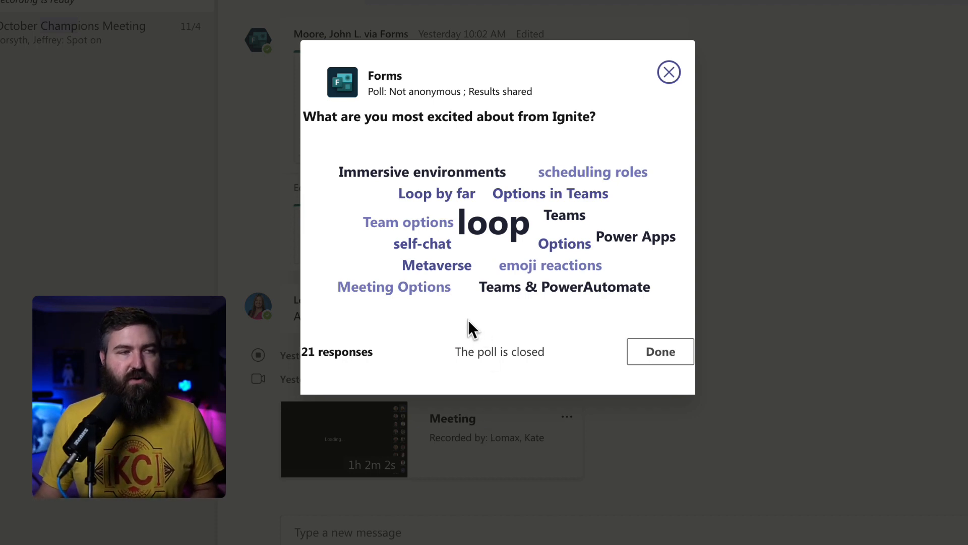
mouse_move(501, 235)
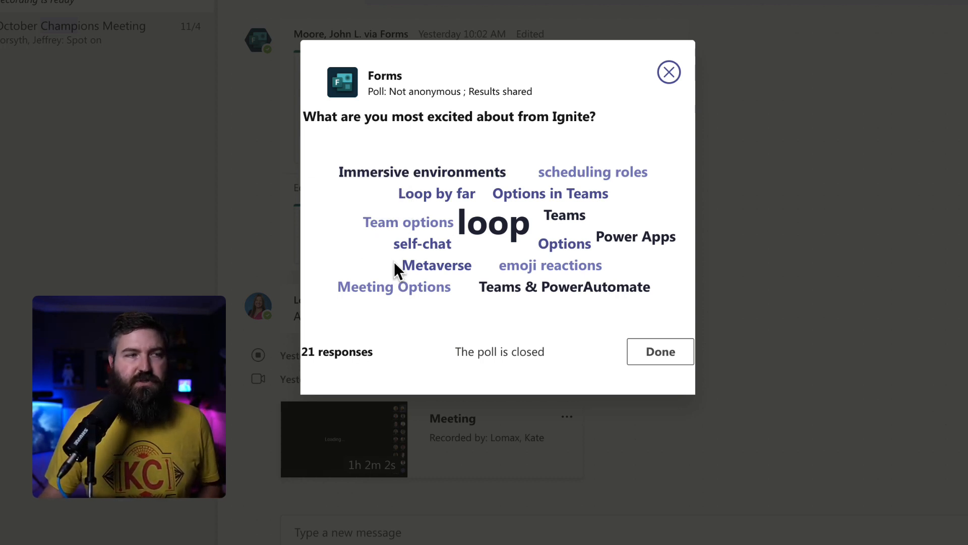
mouse_move(563, 216)
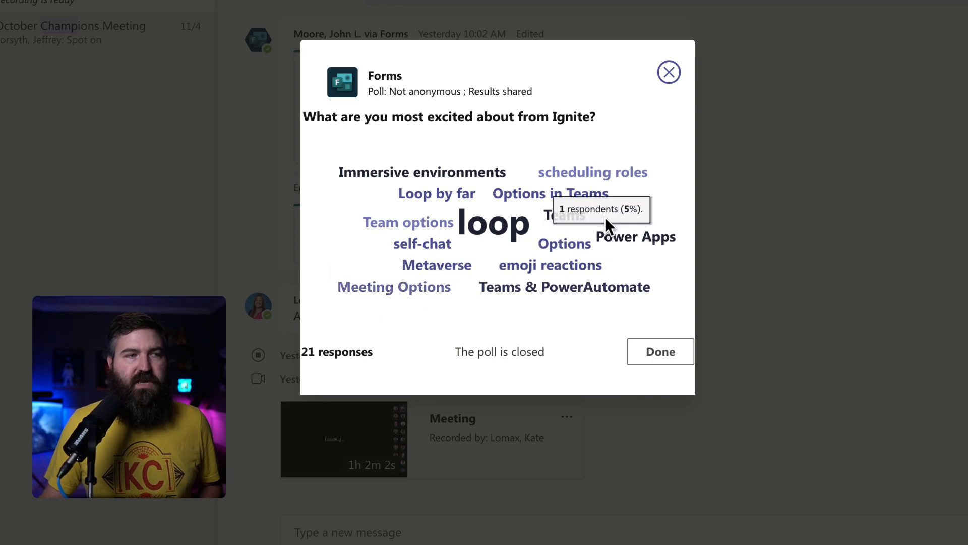
mouse_move(436, 314)
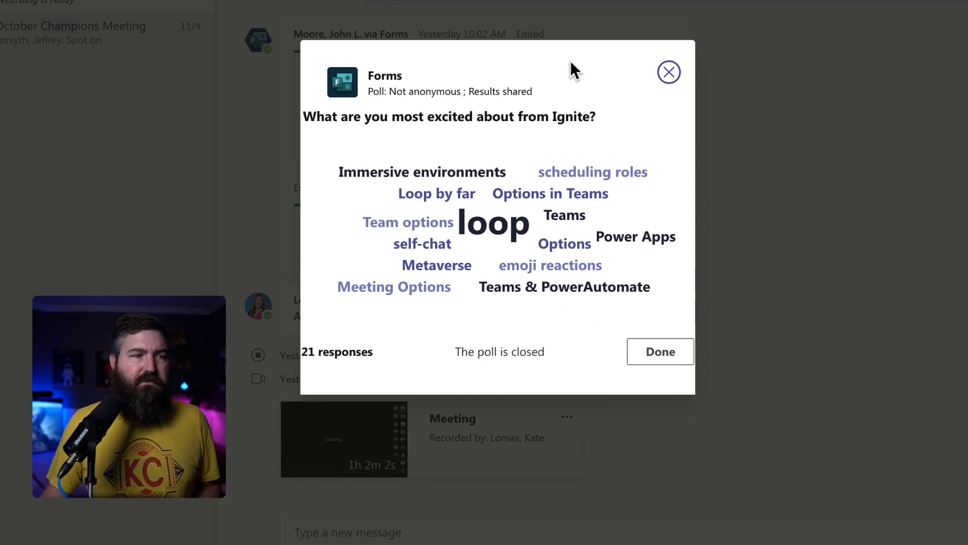
mouse_move(318, 70)
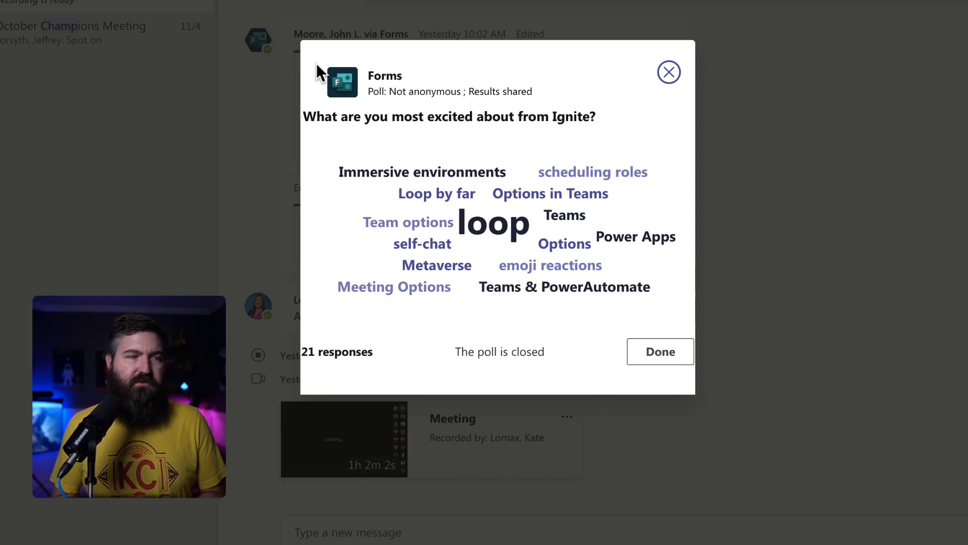